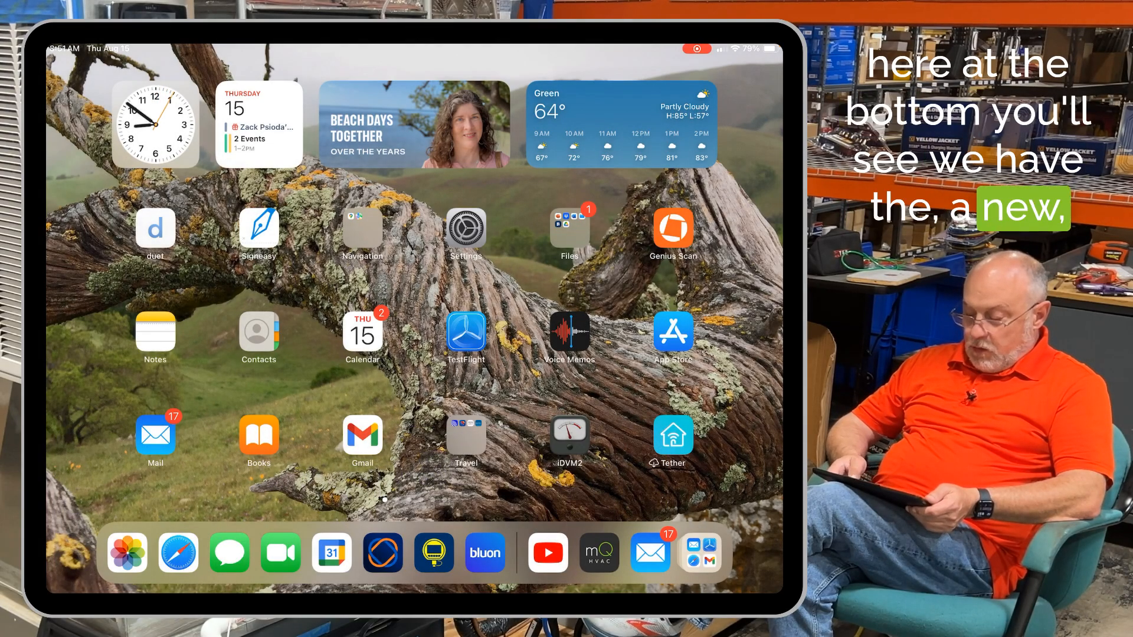
- Launch measureQuick HVAC and load the A/C System Test grid for a 1-ton split
click(598, 553)
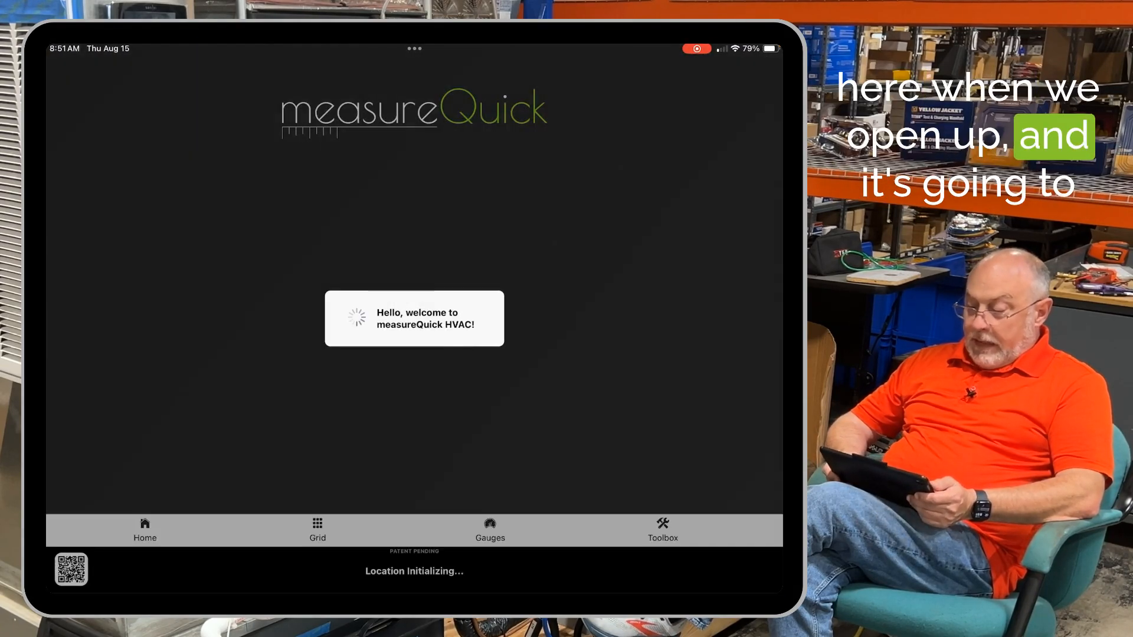
click(318, 530)
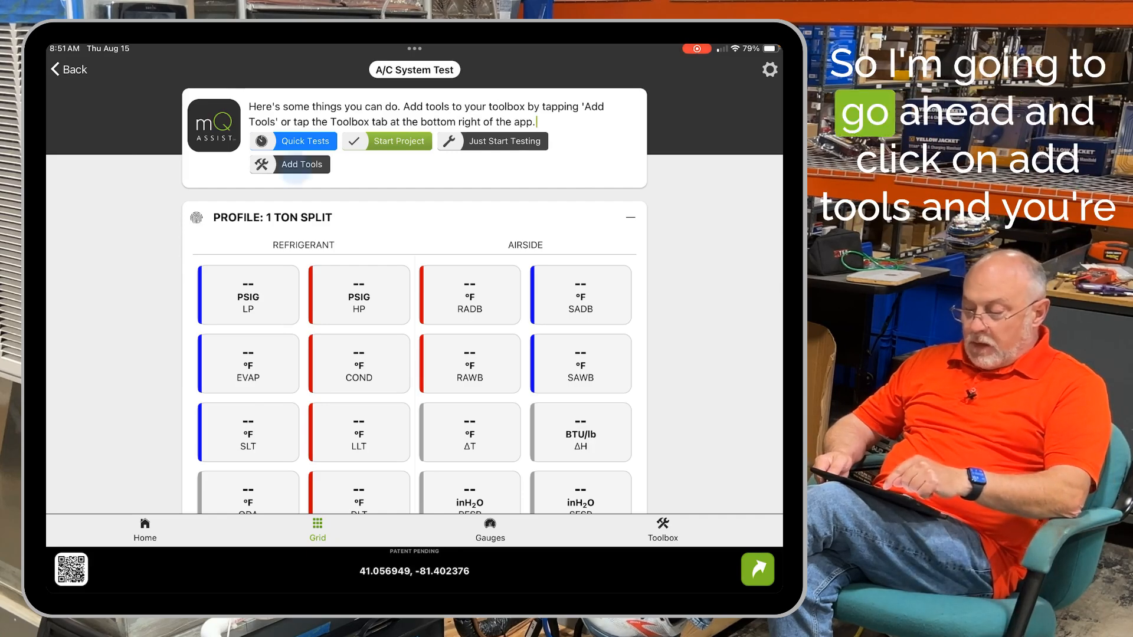
- Add the JB Climate Class probes kit to the toolbox from the Add Tools list
click(301, 164)
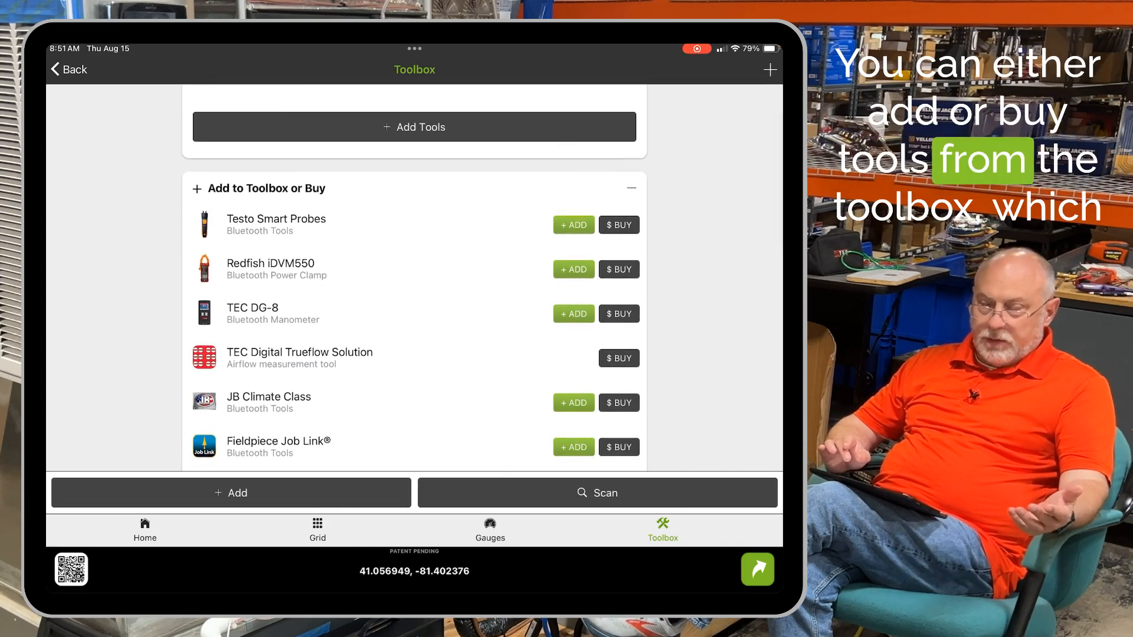
scroll(up, 3)
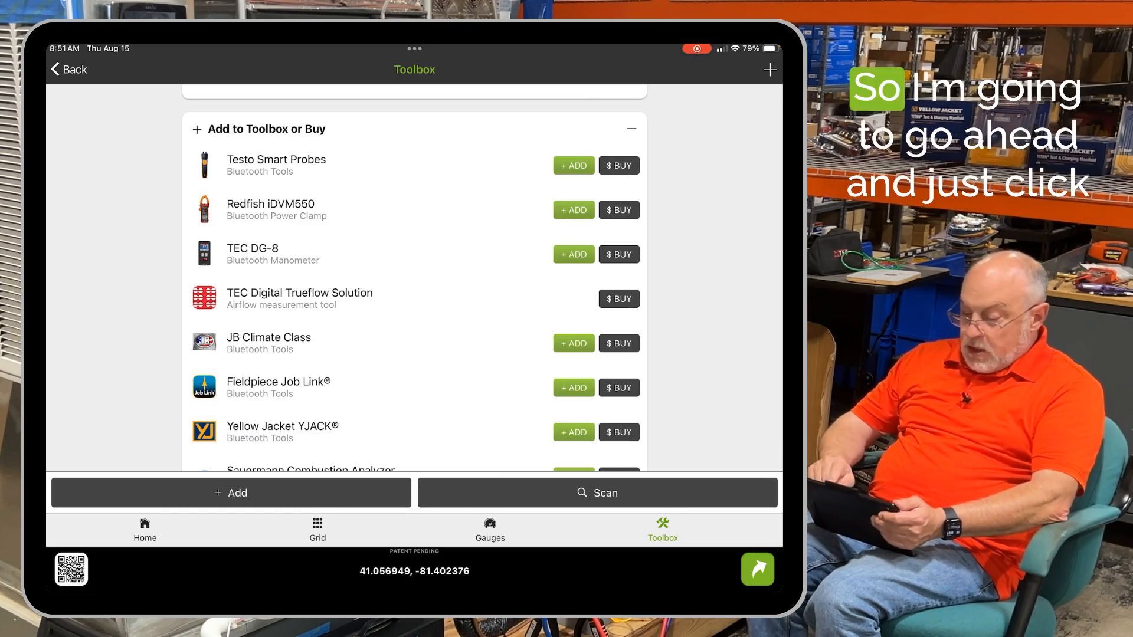
click(597, 493)
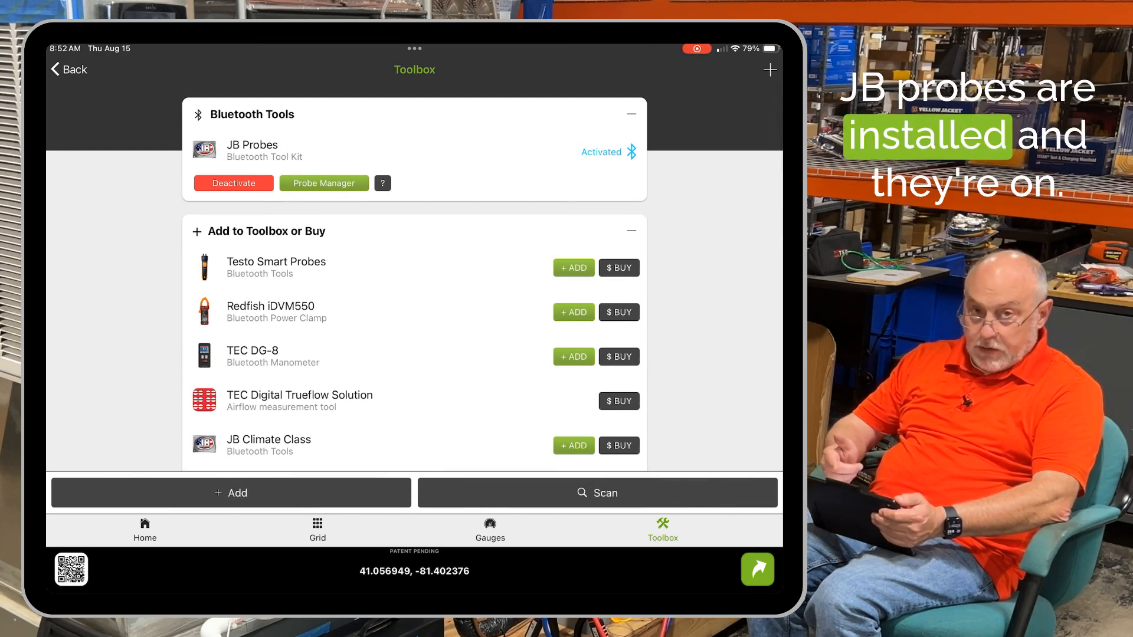
- In the JB Probes manager, re-map hygrometers to supply, return and outdoor air
click(325, 183)
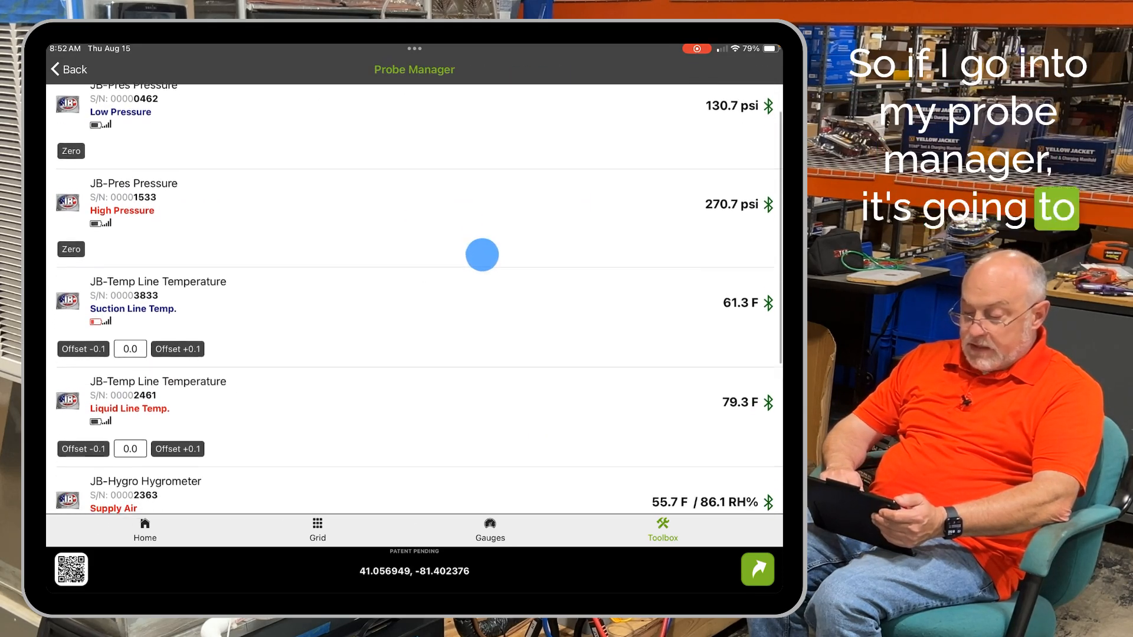
scroll(down, 3)
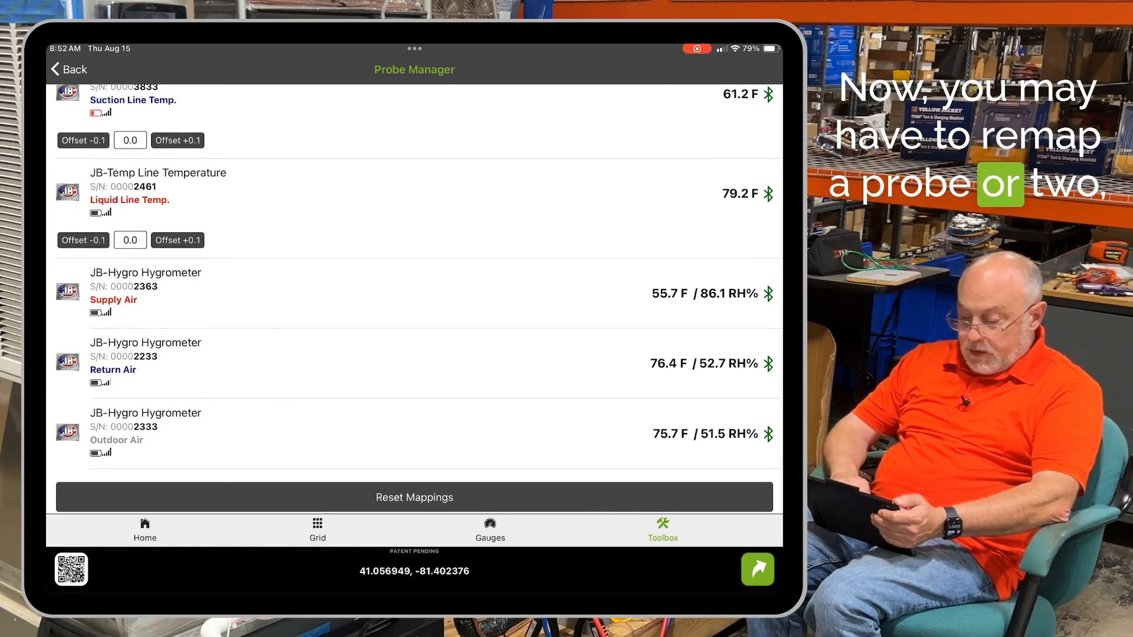
click(145, 289)
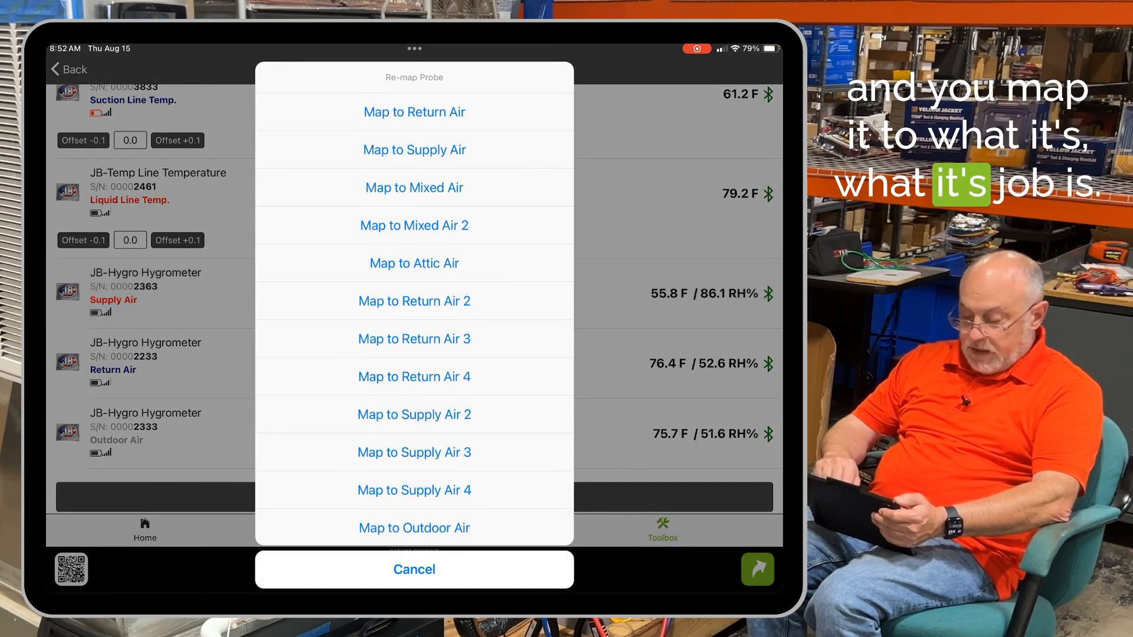
click(414, 570)
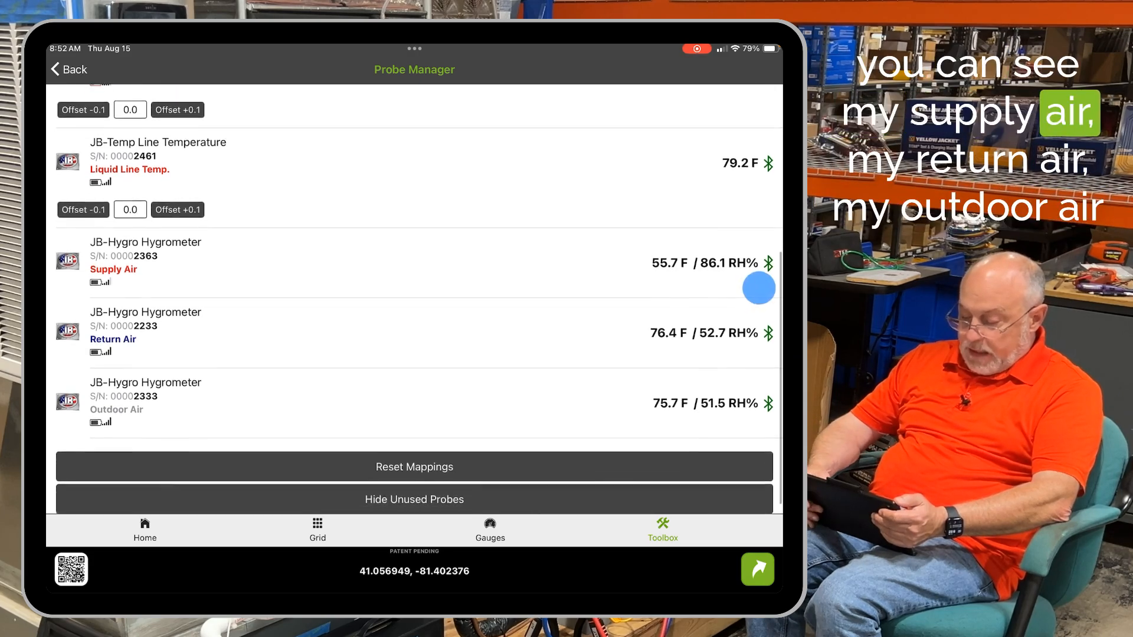
scroll(up, 3)
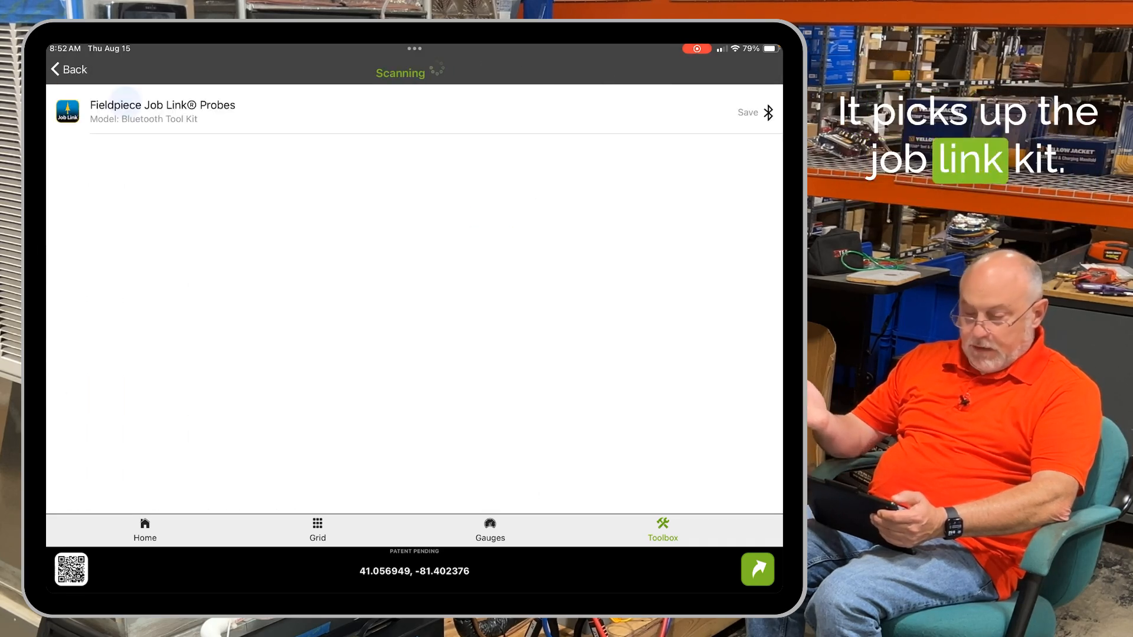
- Save the Fieldpiece Job Link Probes kit, check its probe manager, and return to the live grid
click(68, 70)
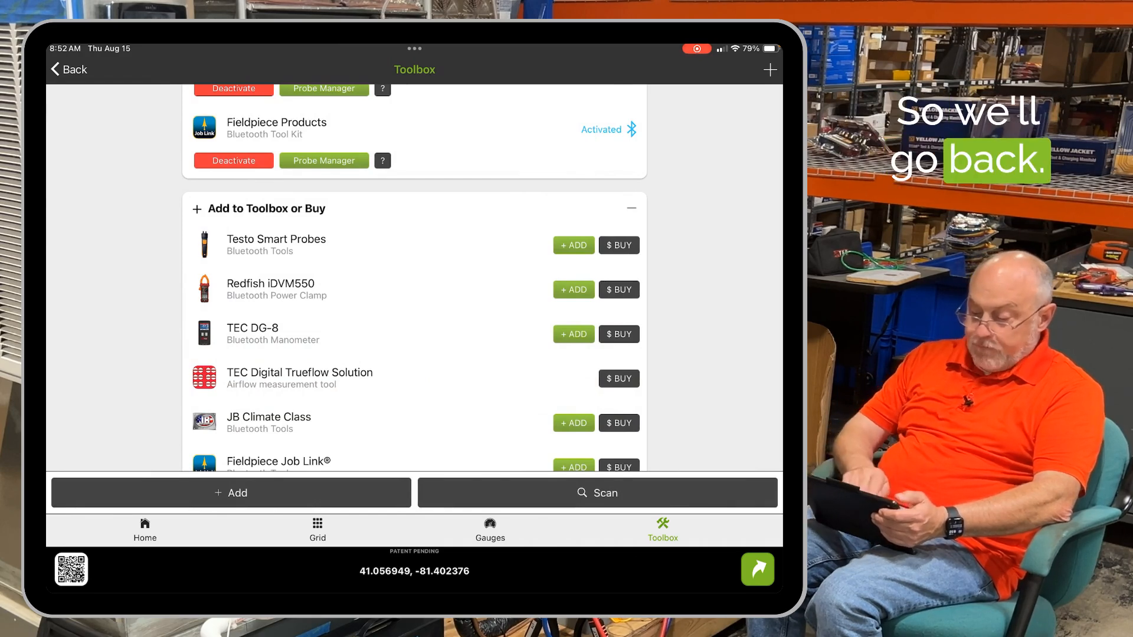
click(324, 161)
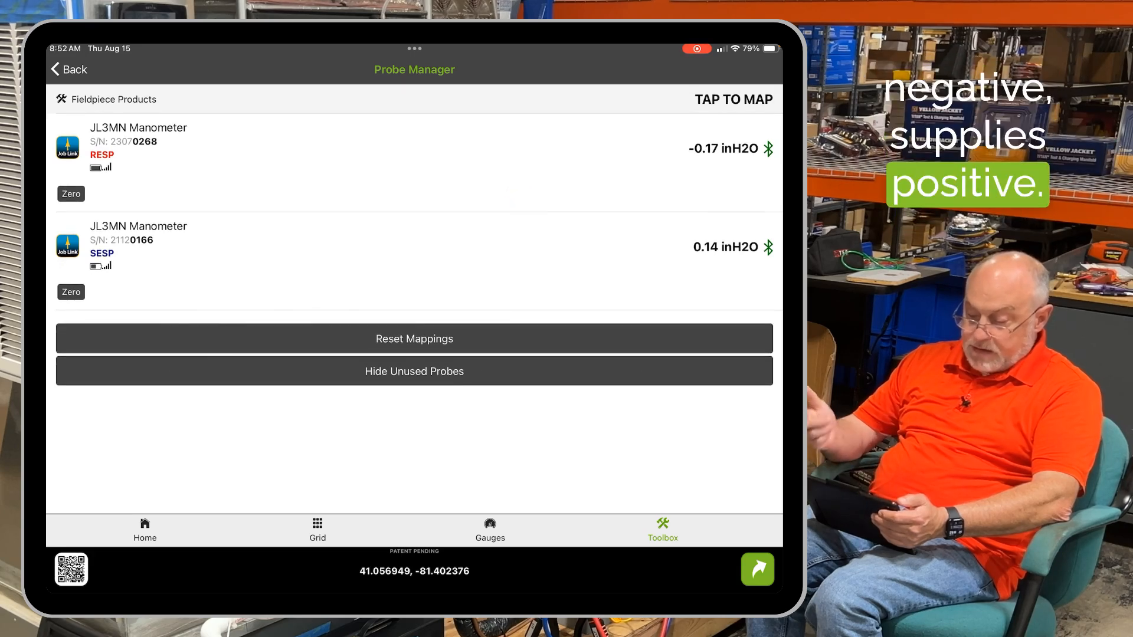
click(68, 69)
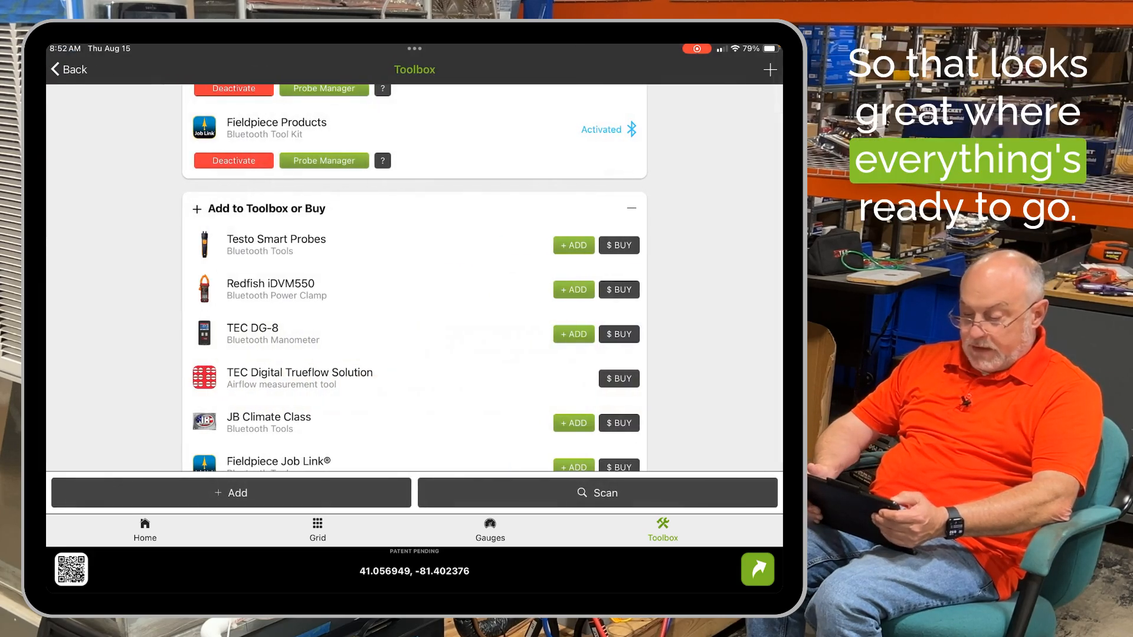
click(318, 530)
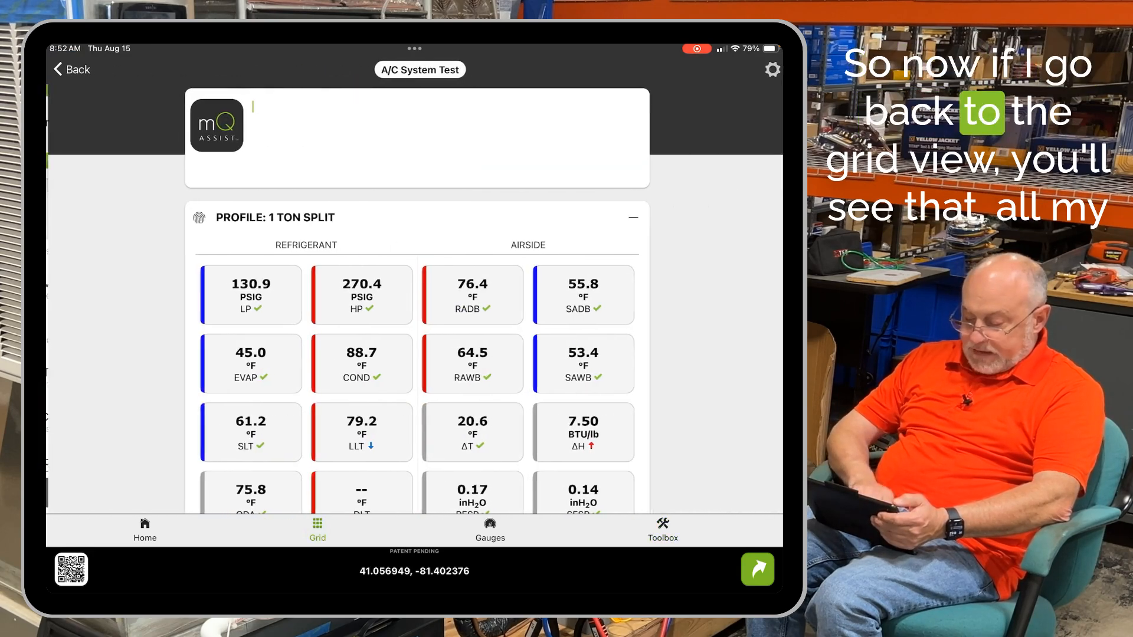
- Swipe measureQuick HVAC closed, leaving the iPad home screen
scroll(down, 3)
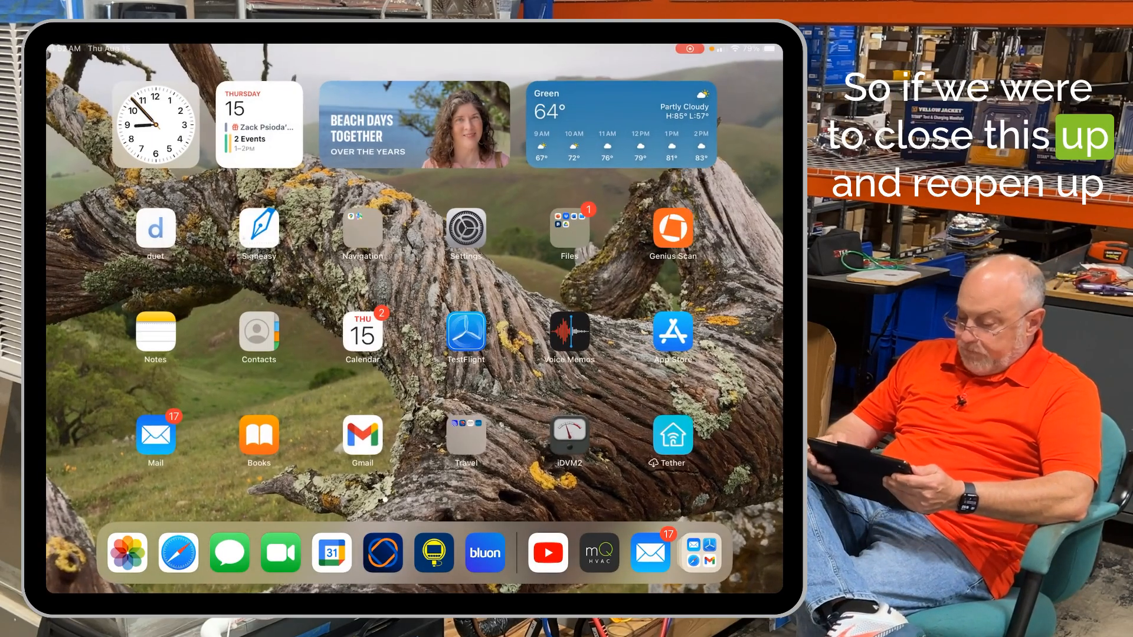
- Relaunch measureQuick HVAC from the dock and view the grid's auto-connected probe readings
click(599, 552)
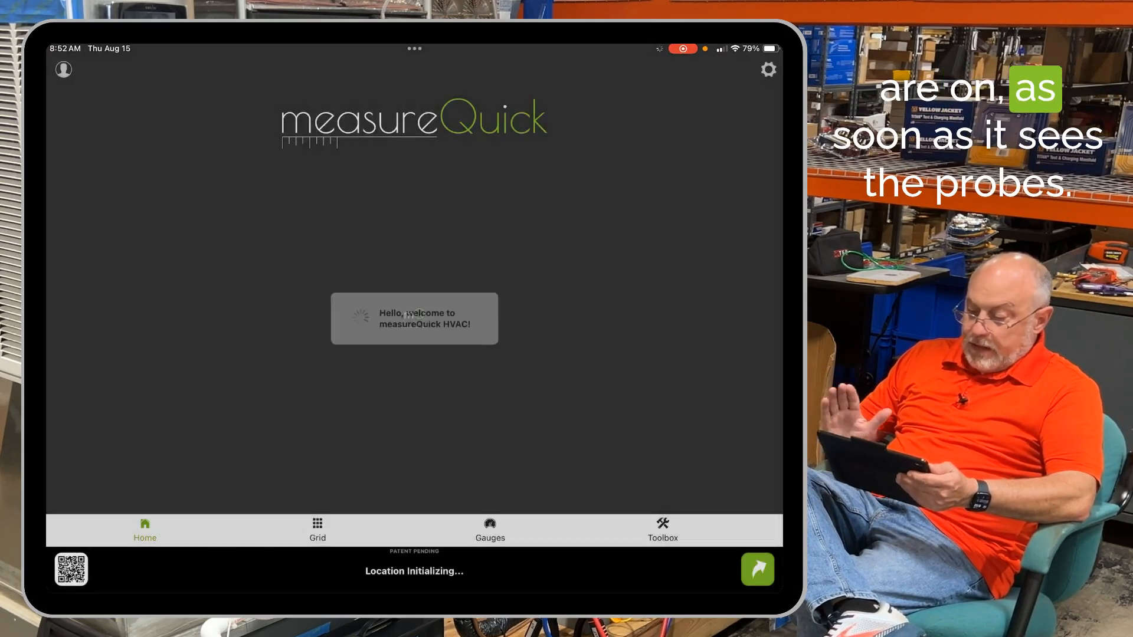
click(317, 530)
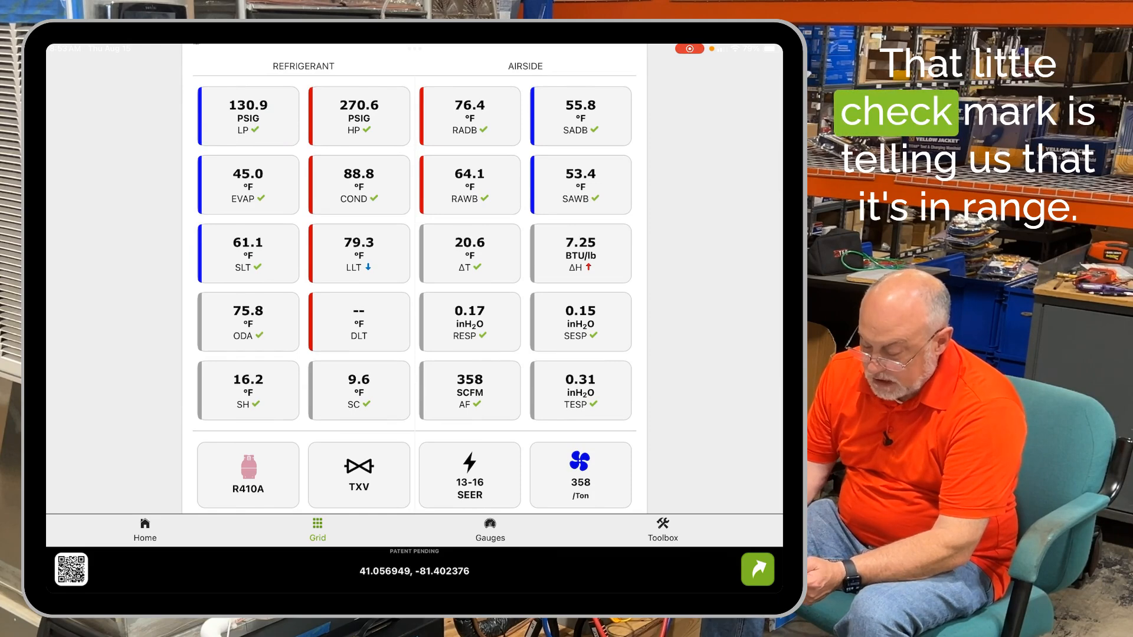
- Inspect the out-of-range liquid line temperature details, then switch to the R410A gauges view
click(388, 269)
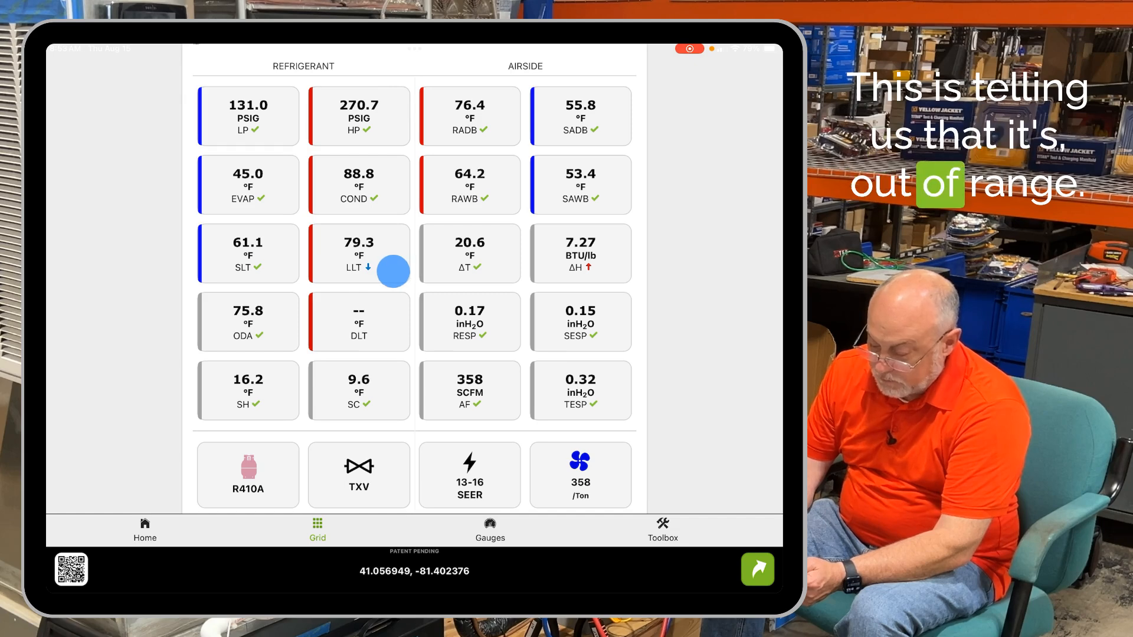
click(358, 254)
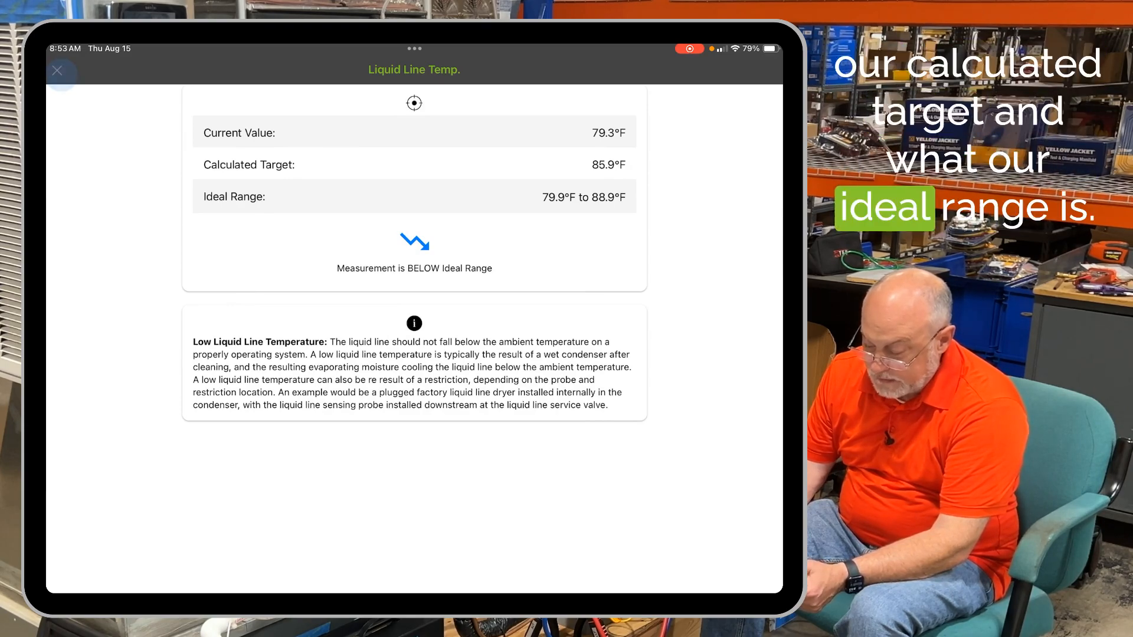
click(62, 71)
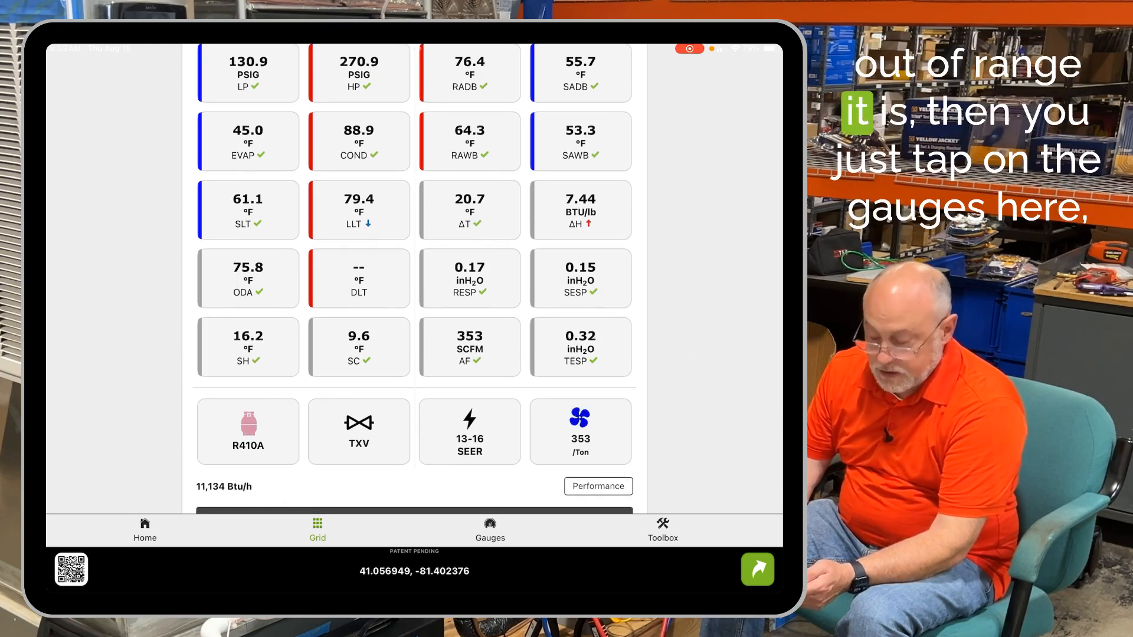
click(490, 528)
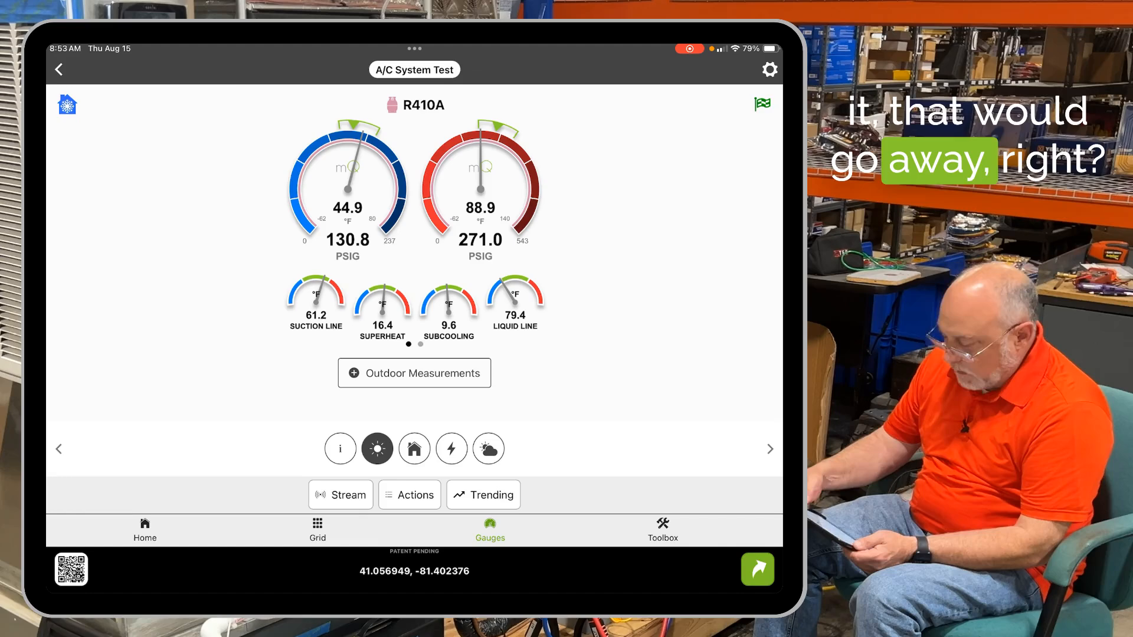
click(317, 530)
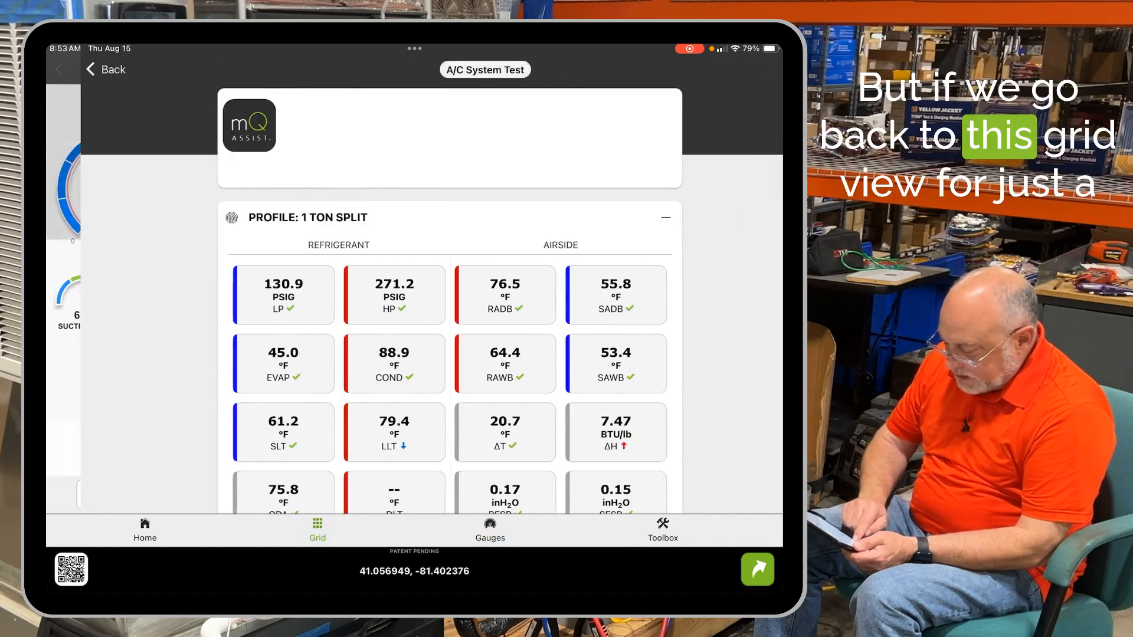
scroll(down, 3)
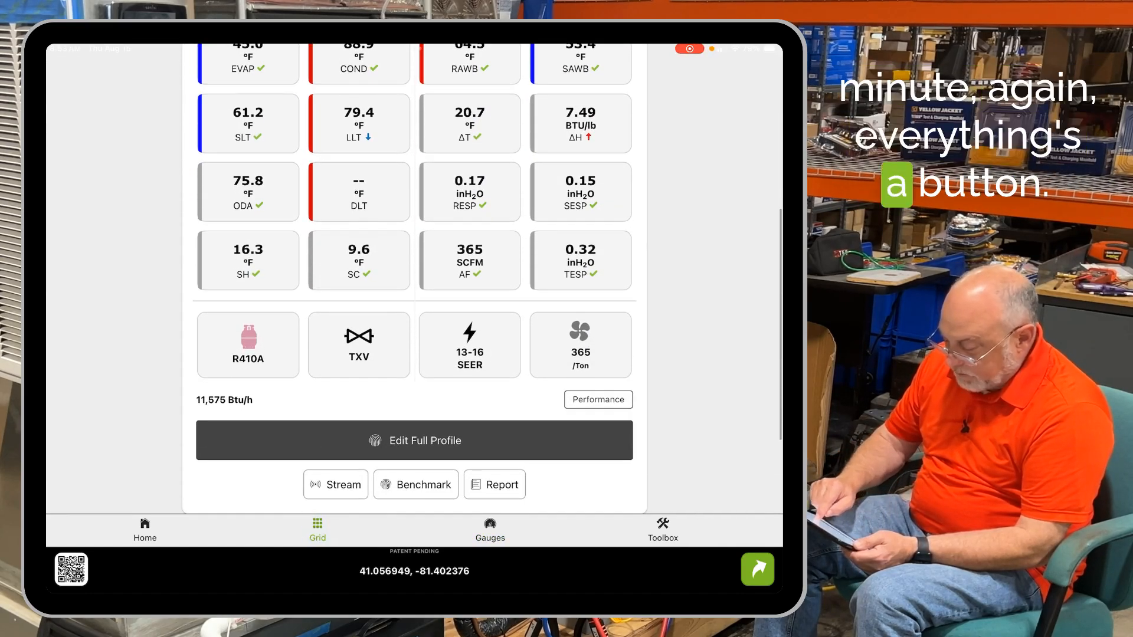
click(359, 347)
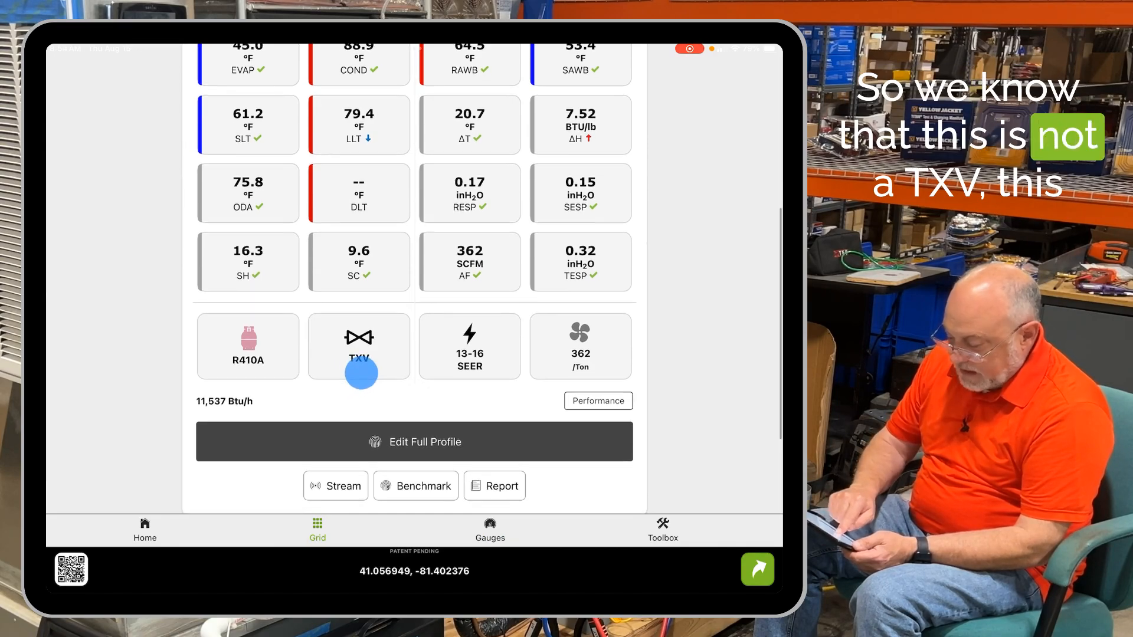
click(358, 347)
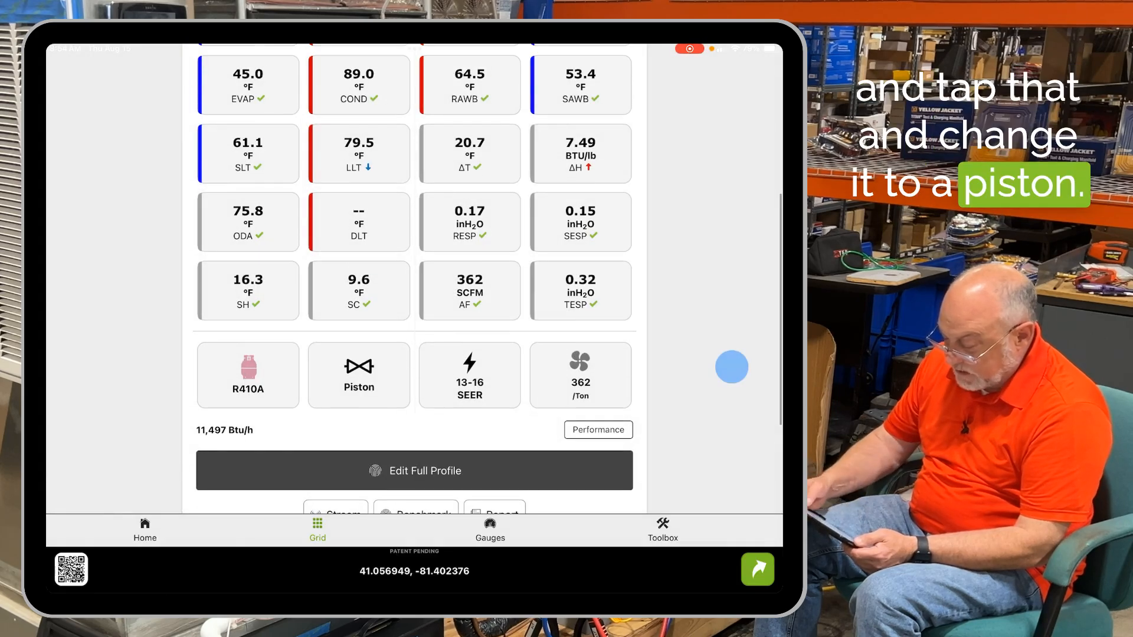
scroll(up, 3)
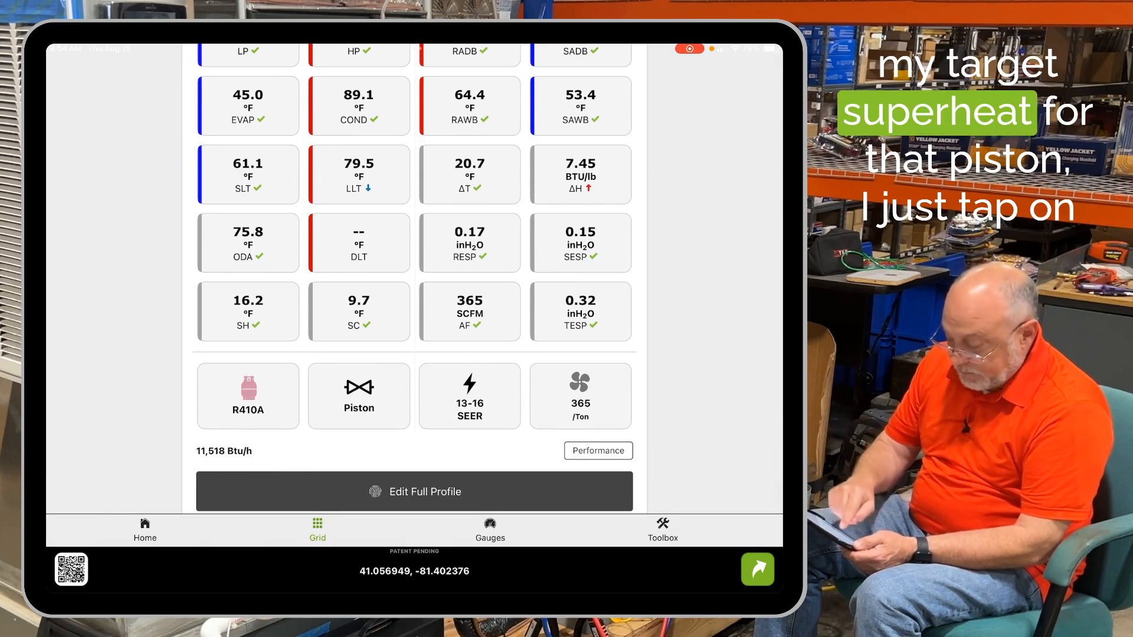
click(248, 311)
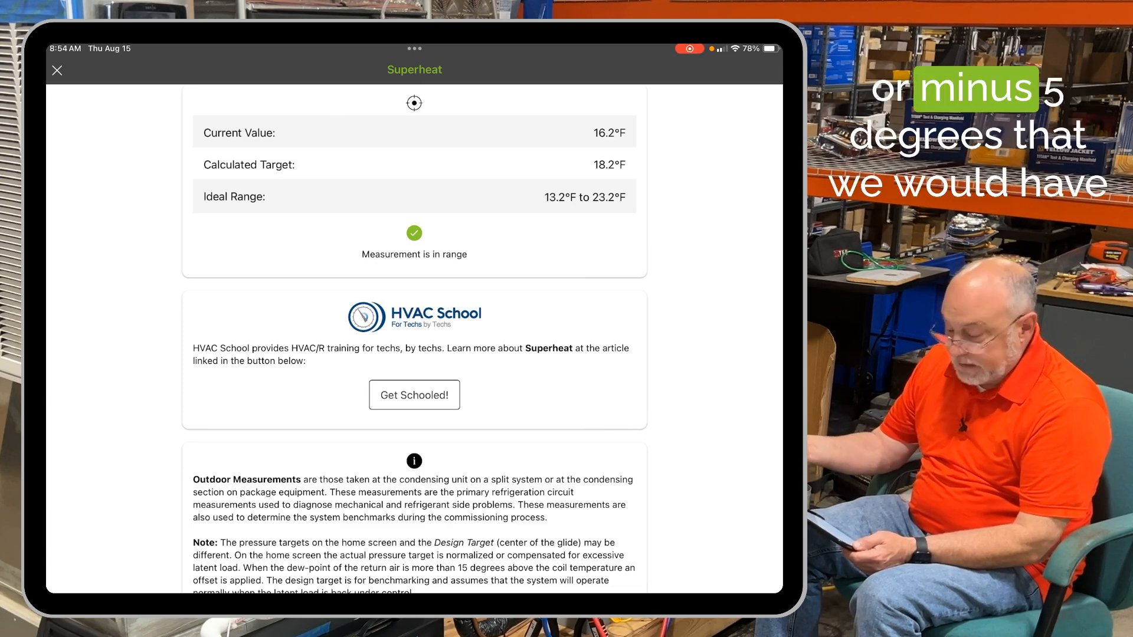
click(58, 70)
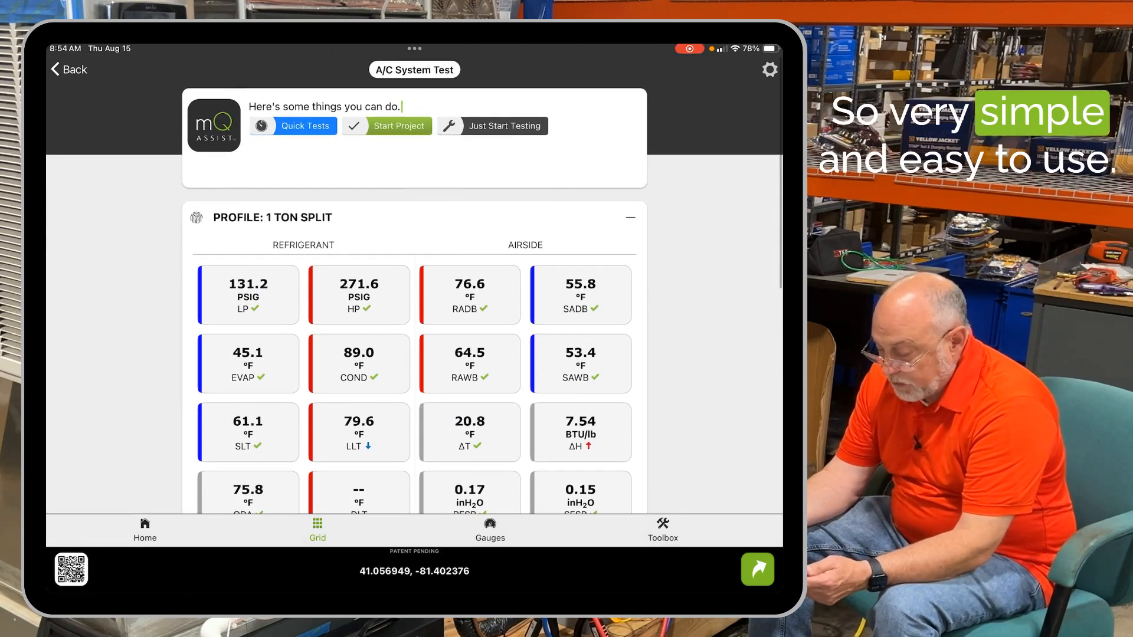
- Relaunch the app into gauge view and chart return and supply air temperature trends
click(490, 529)
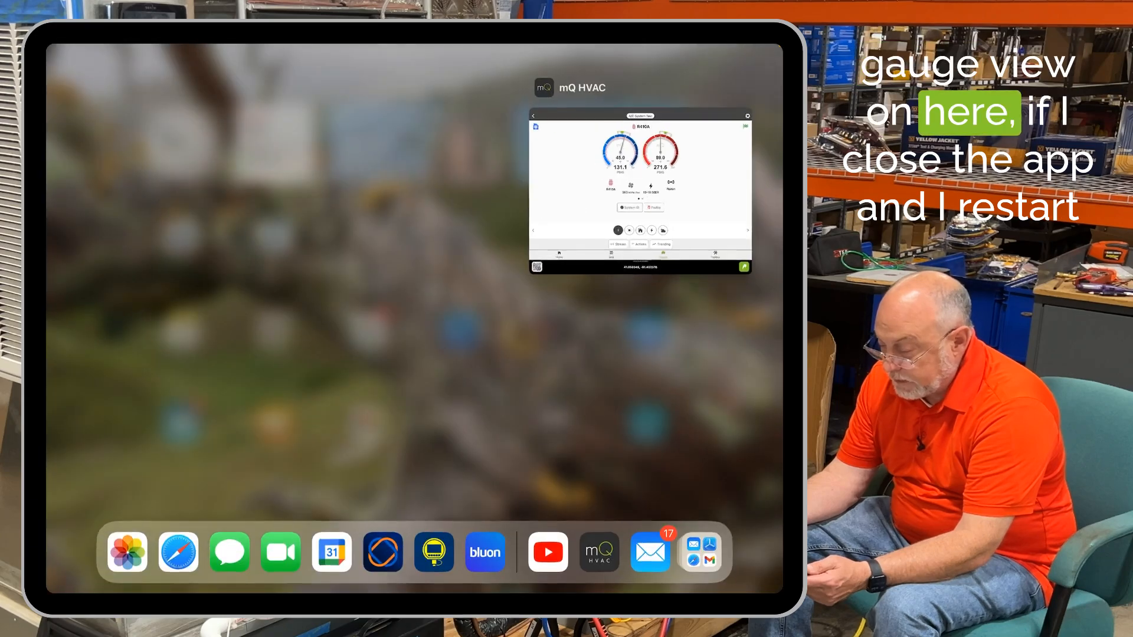
click(598, 552)
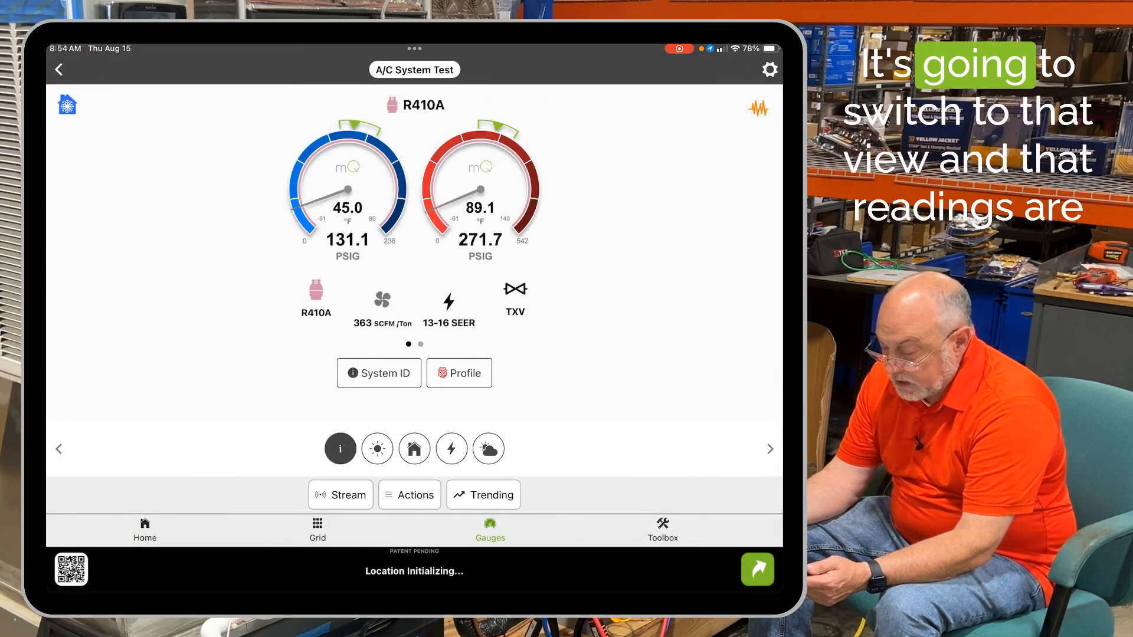
click(377, 449)
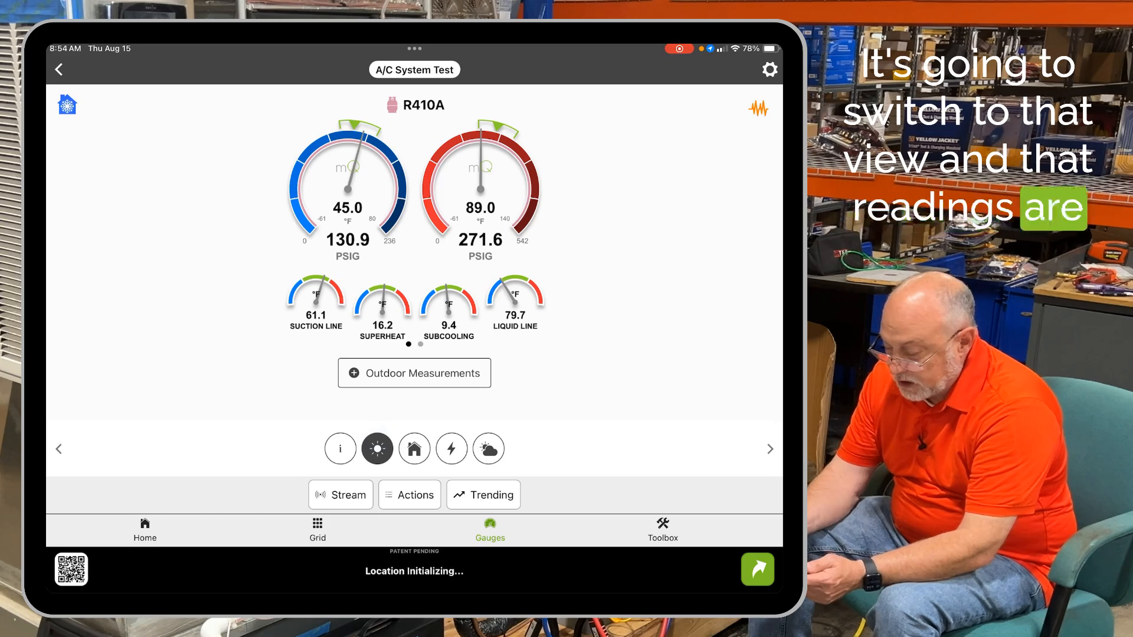
click(415, 448)
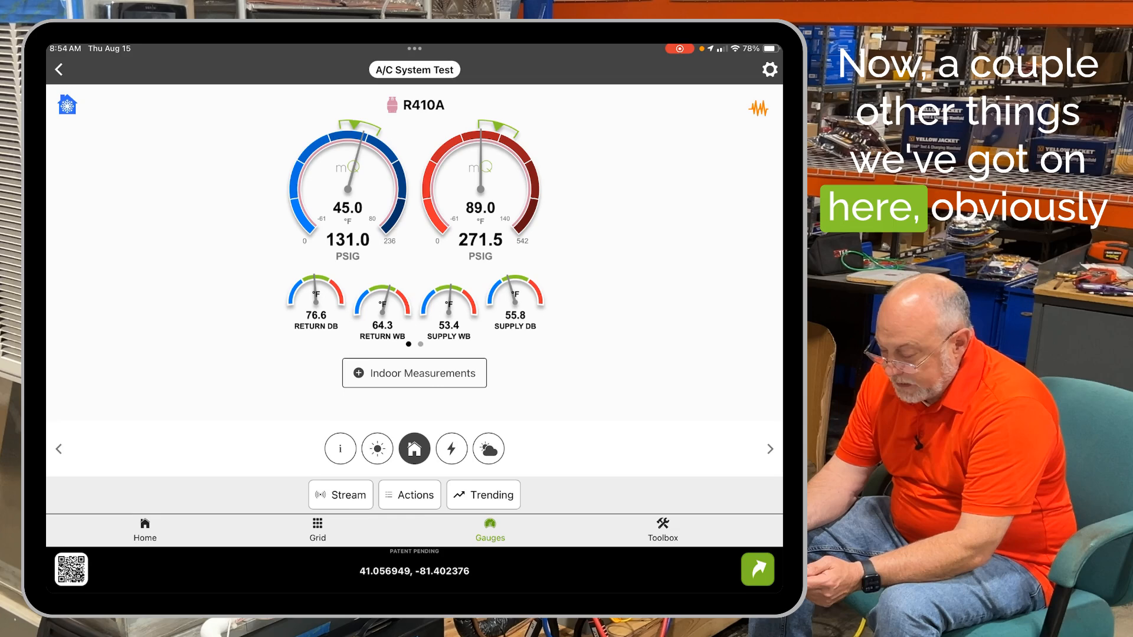
click(483, 495)
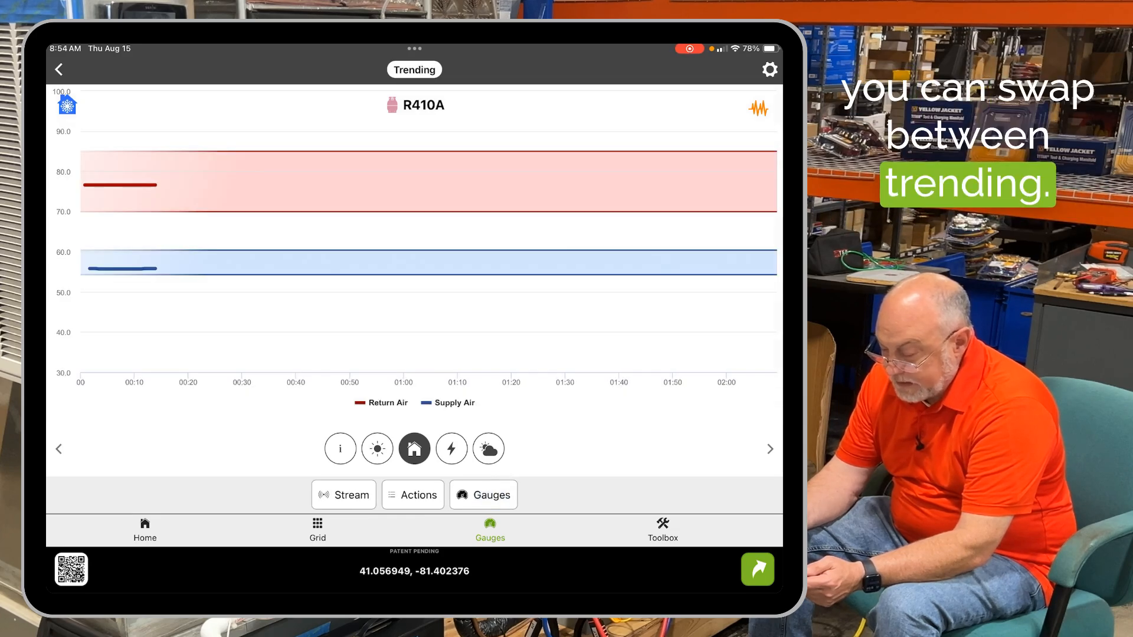
- View high and low pressure trends, then return to gauges with the actions menu open
click(770, 448)
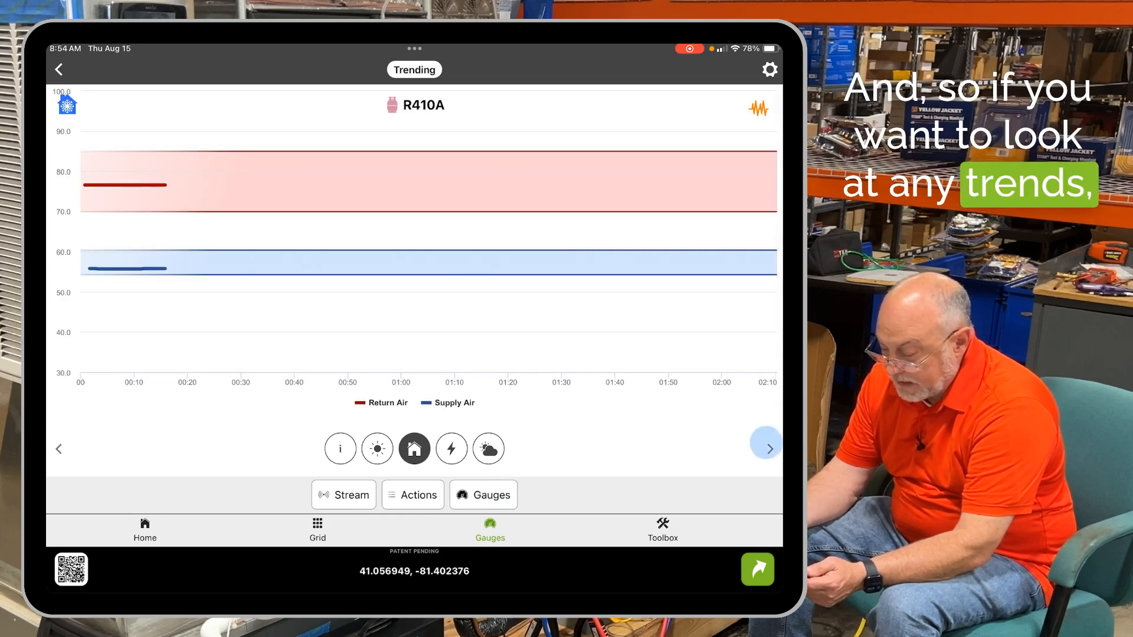
click(765, 448)
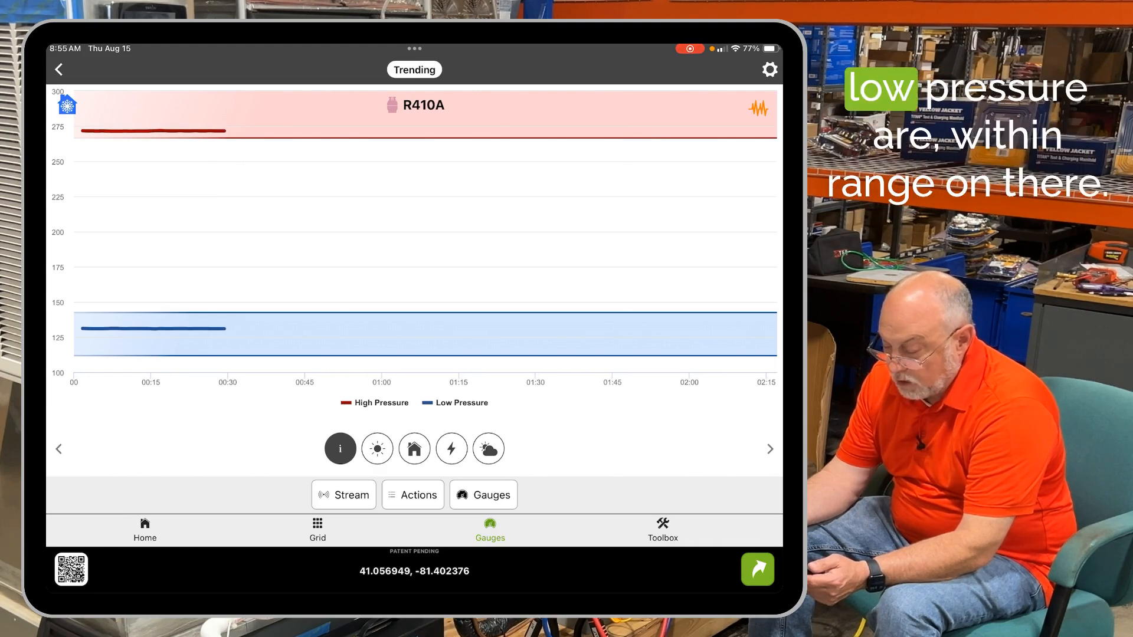
click(377, 448)
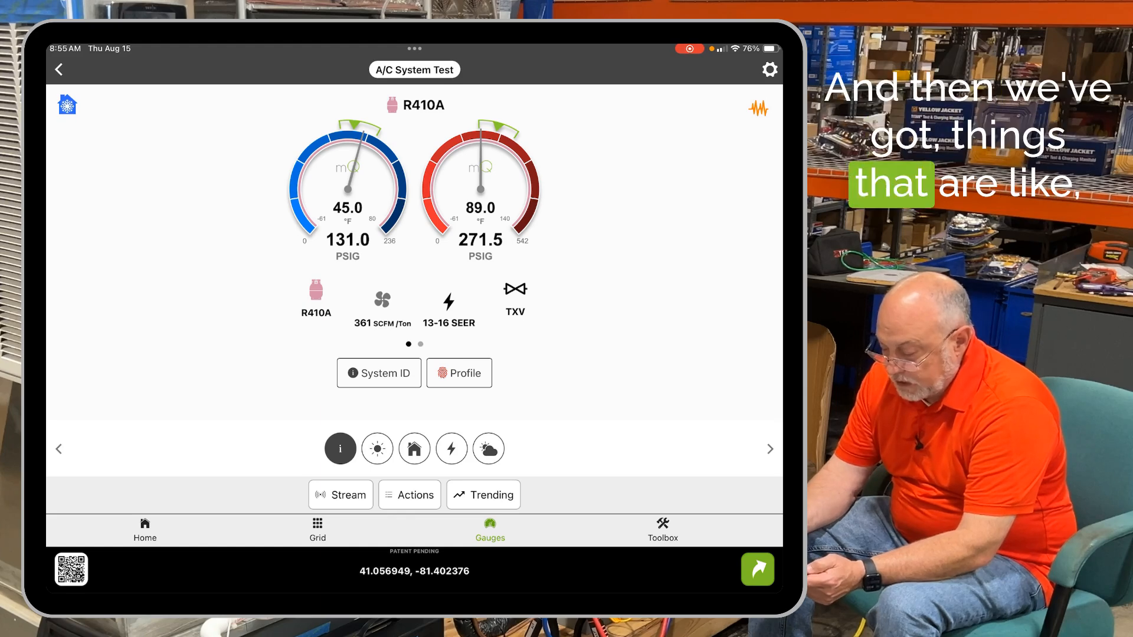
click(409, 495)
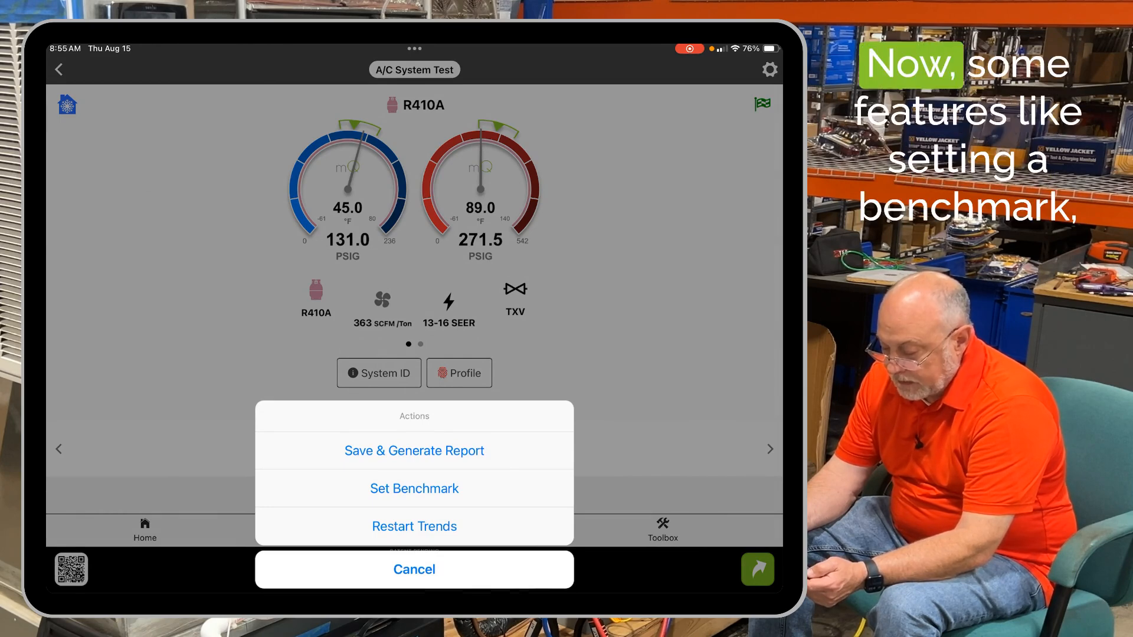
click(414, 489)
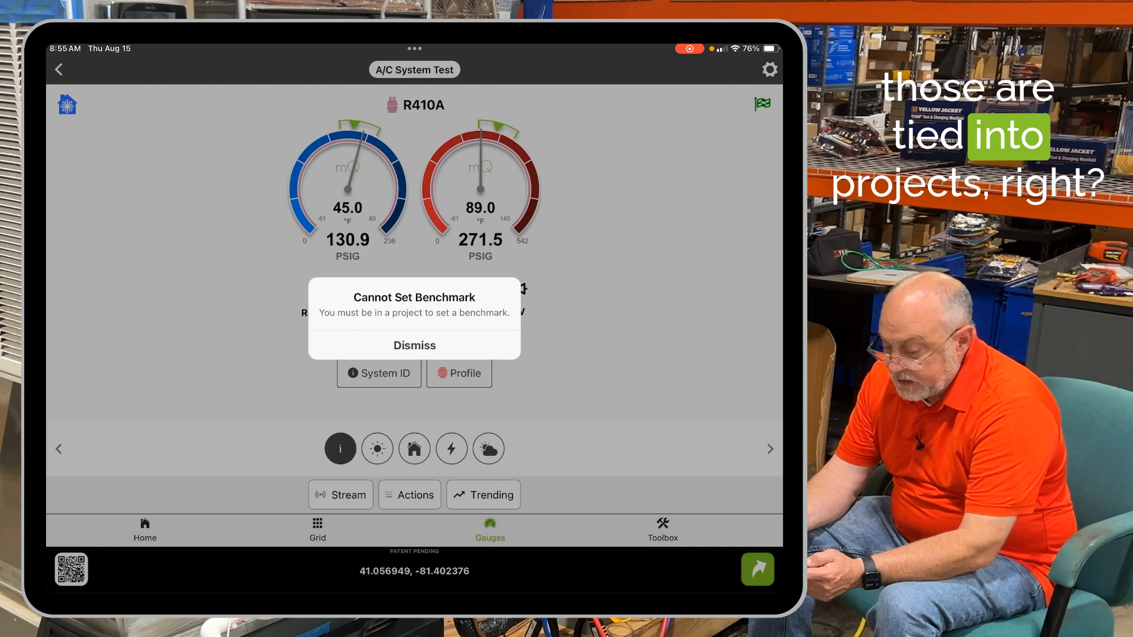
click(414, 345)
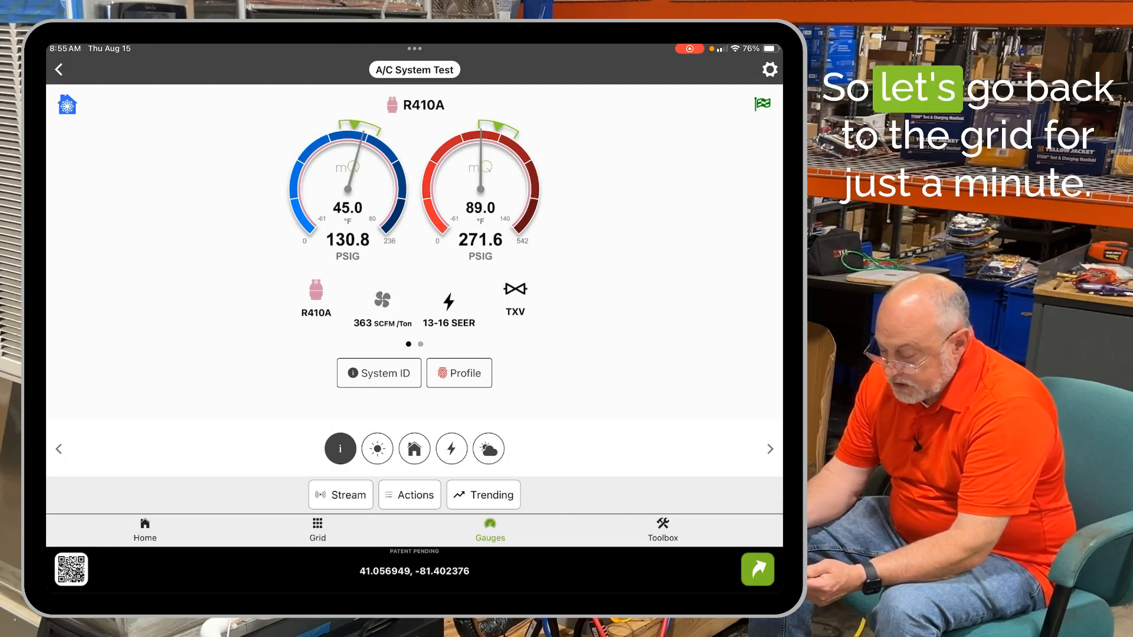
- Back on the grid, choose Just Start Testing so mQ Assist reports 13-17+ SEER operation
click(317, 530)
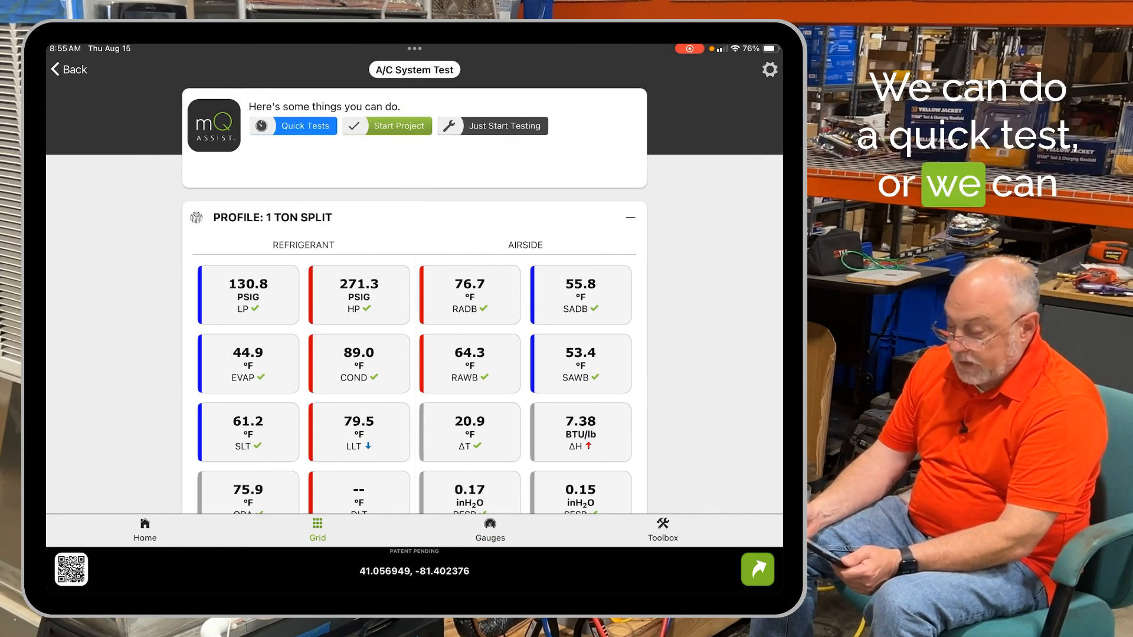
click(506, 126)
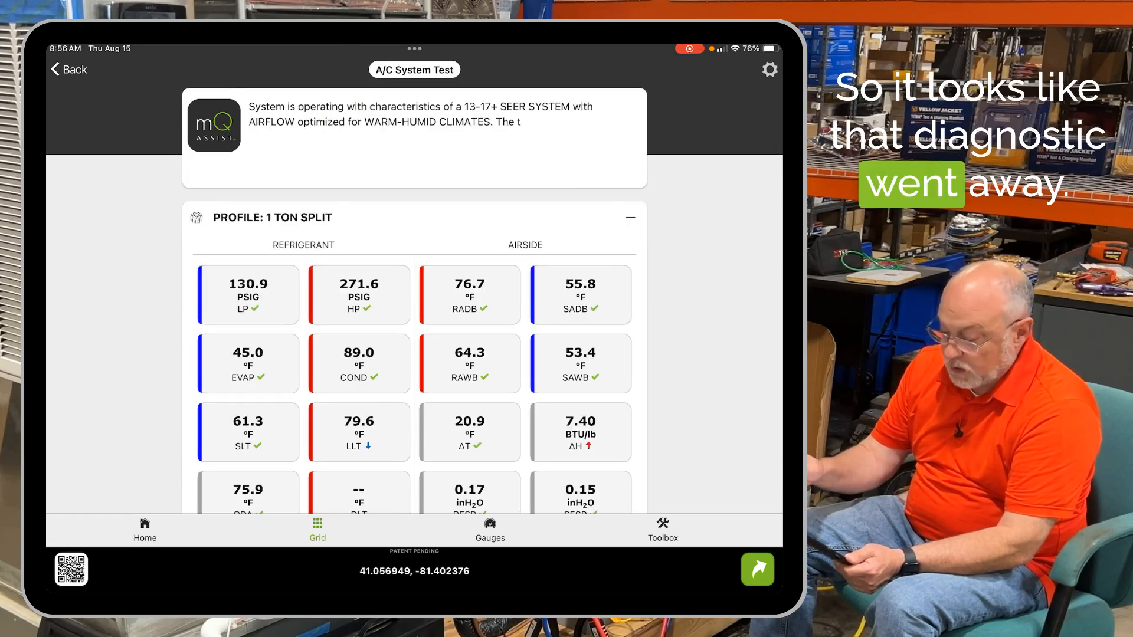
click(415, 124)
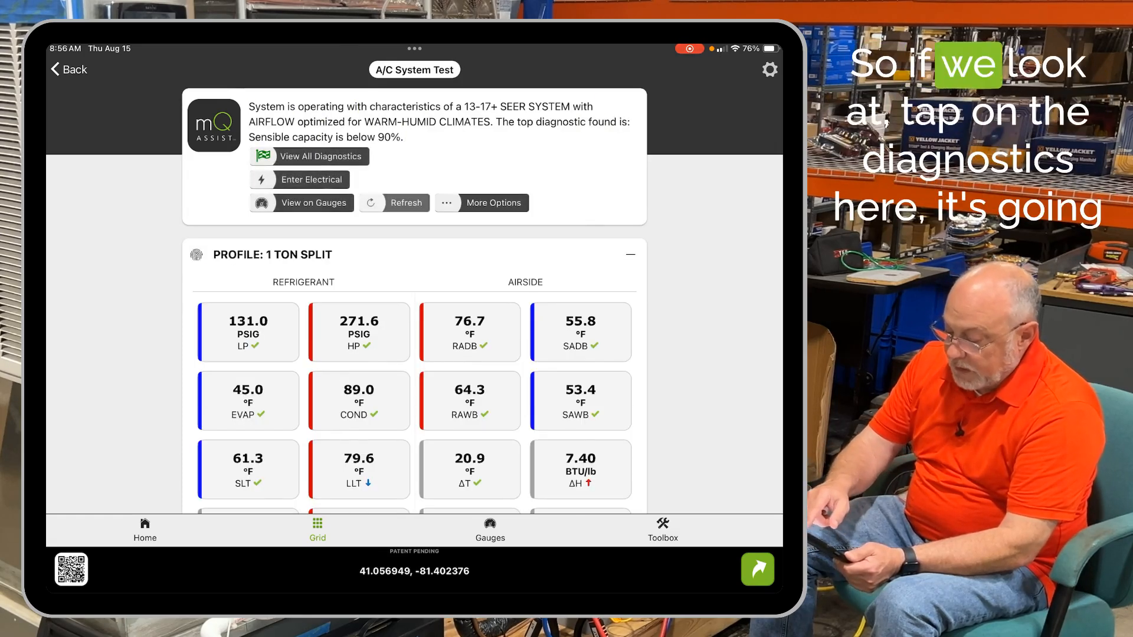
click(321, 156)
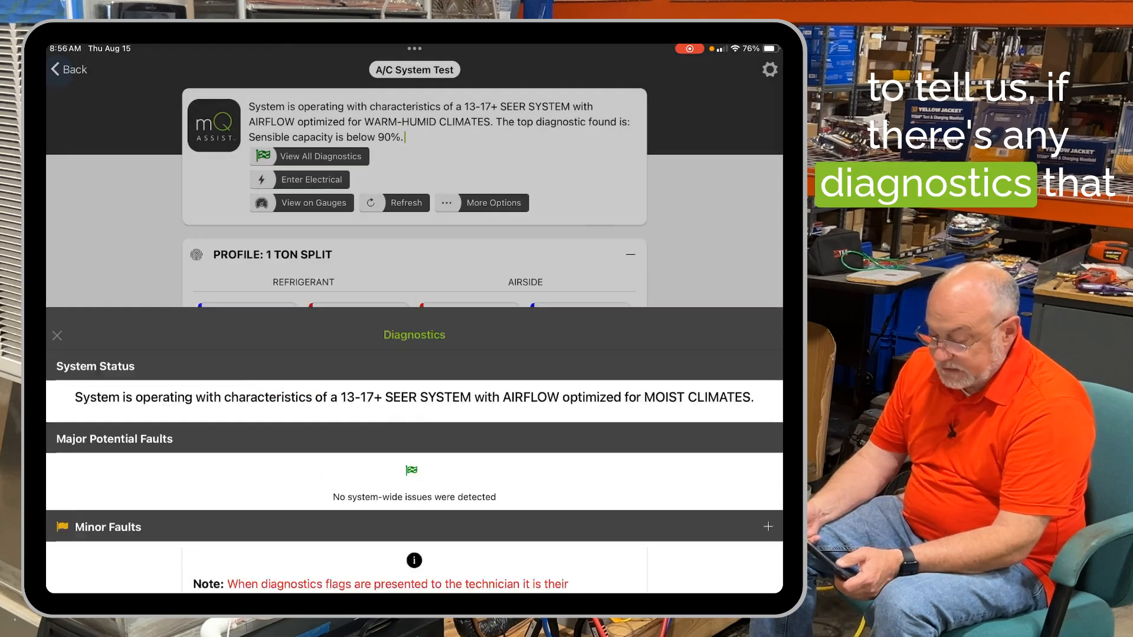
click(57, 335)
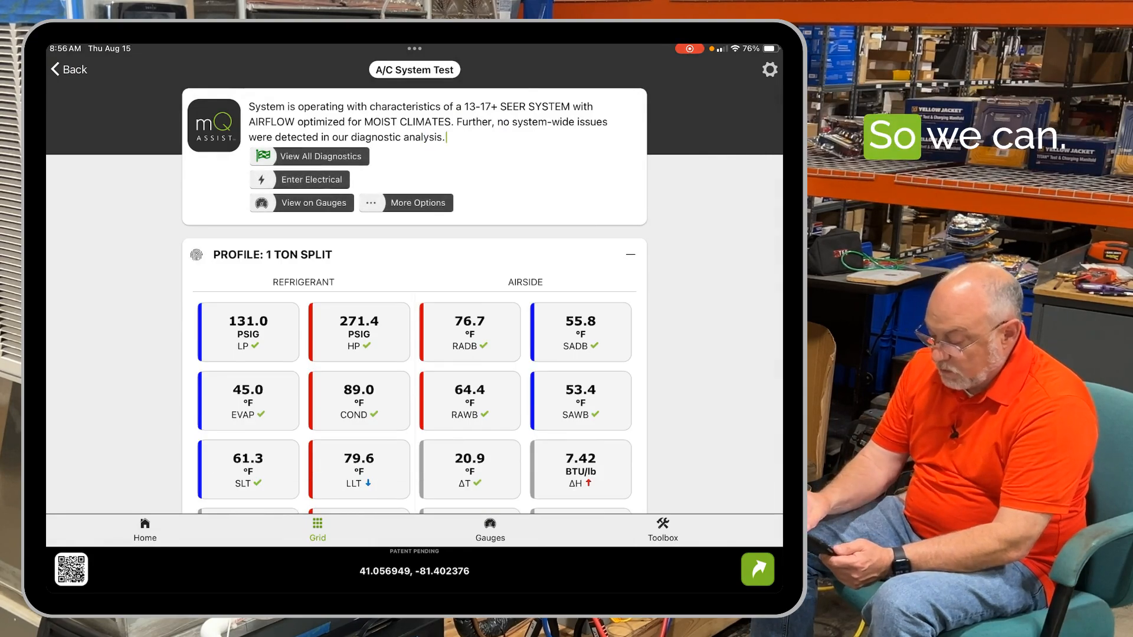
- Enter electrical details: condensing unit and evaporator fan both single phase, 230/240 V, then save
click(312, 180)
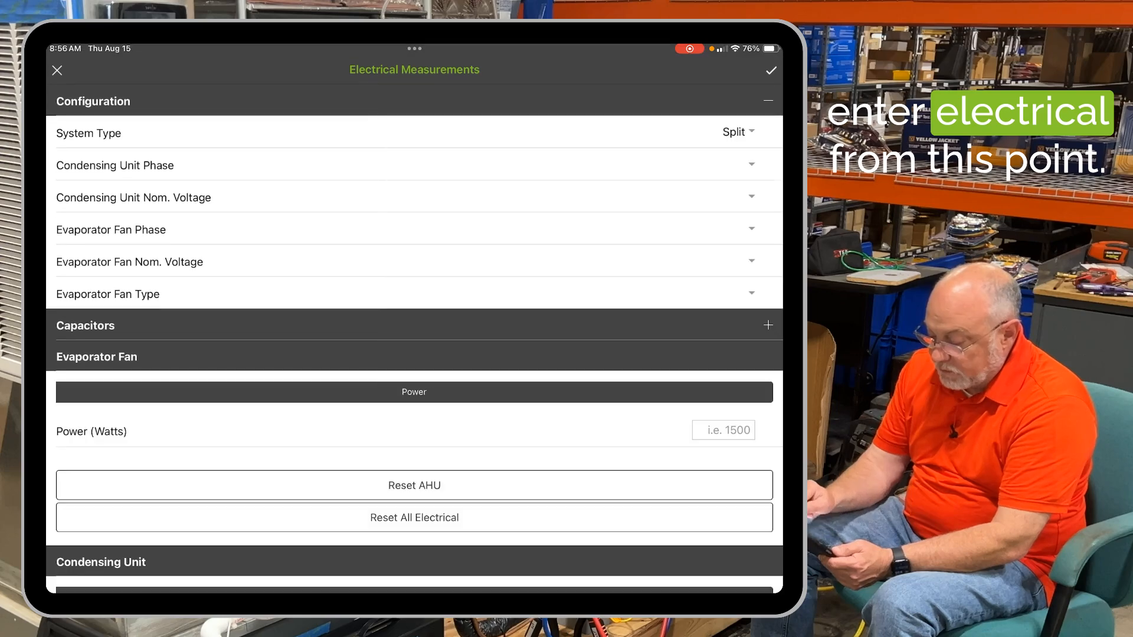
click(415, 165)
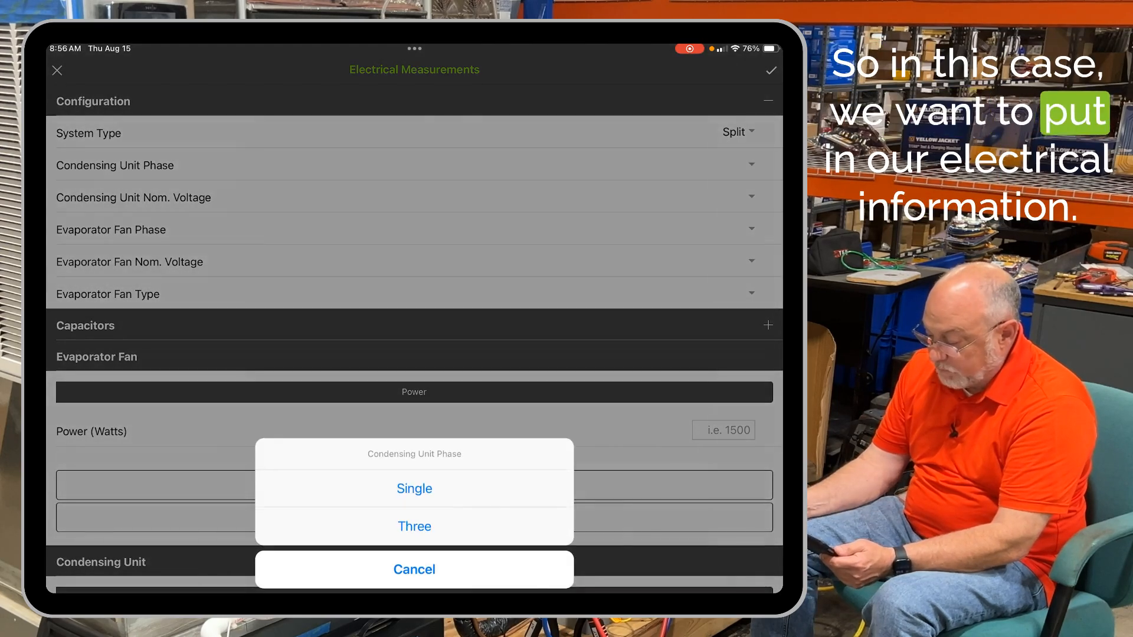
click(414, 489)
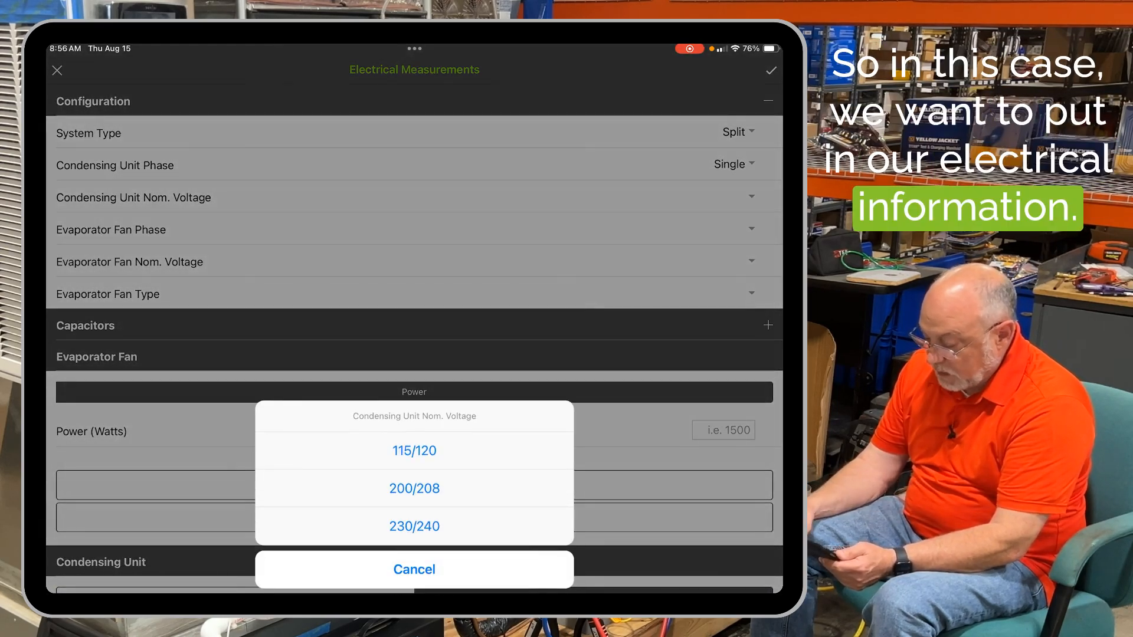
click(414, 525)
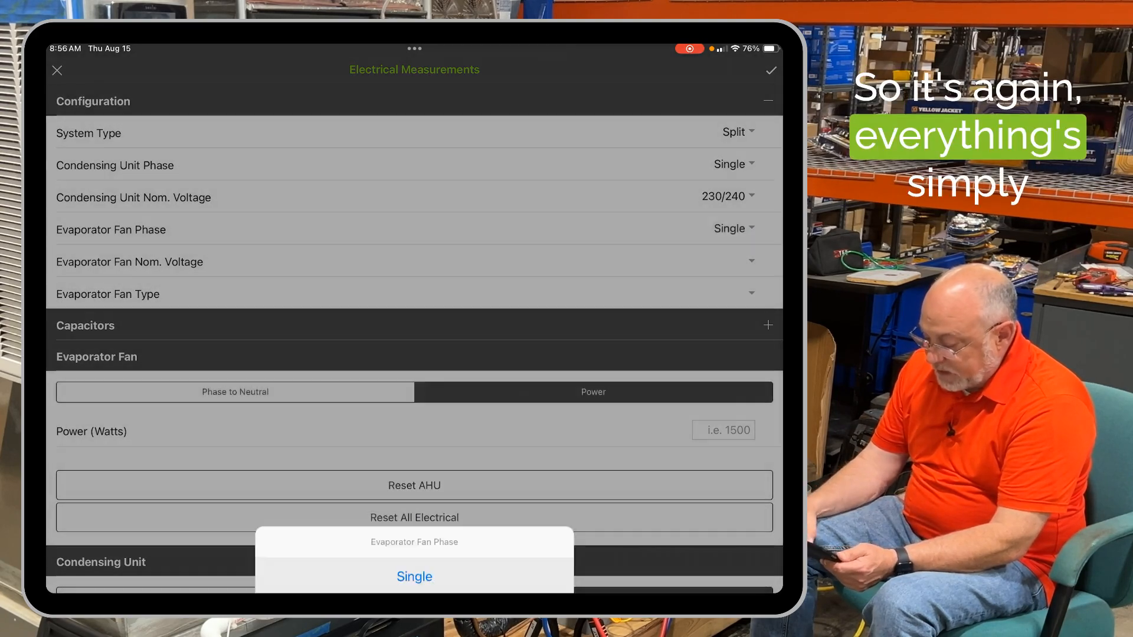
click(414, 262)
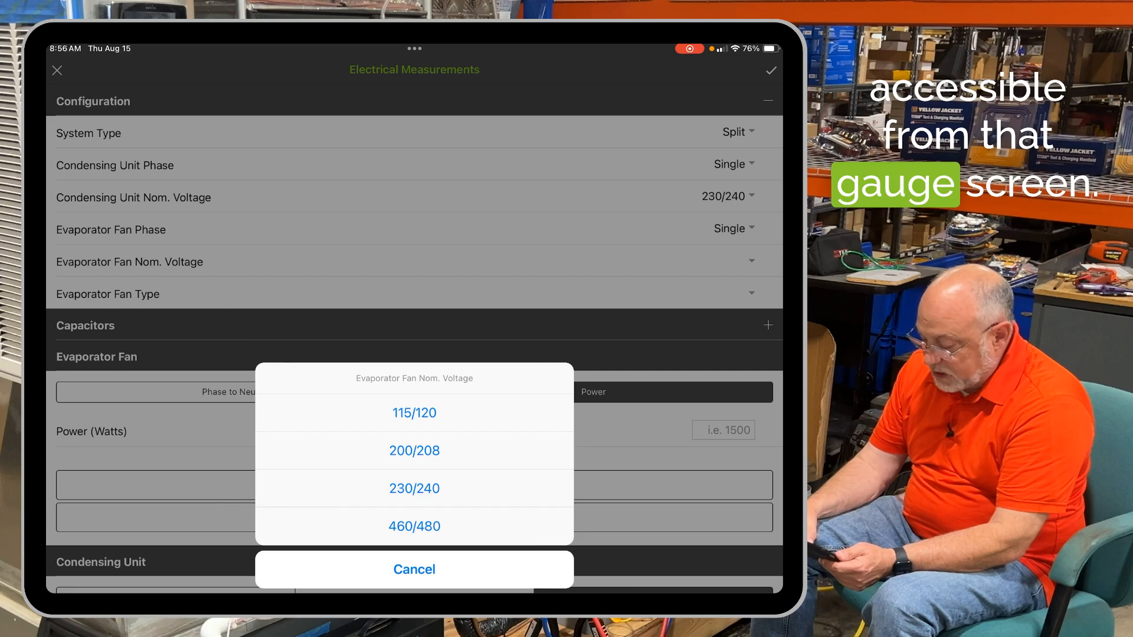
click(414, 488)
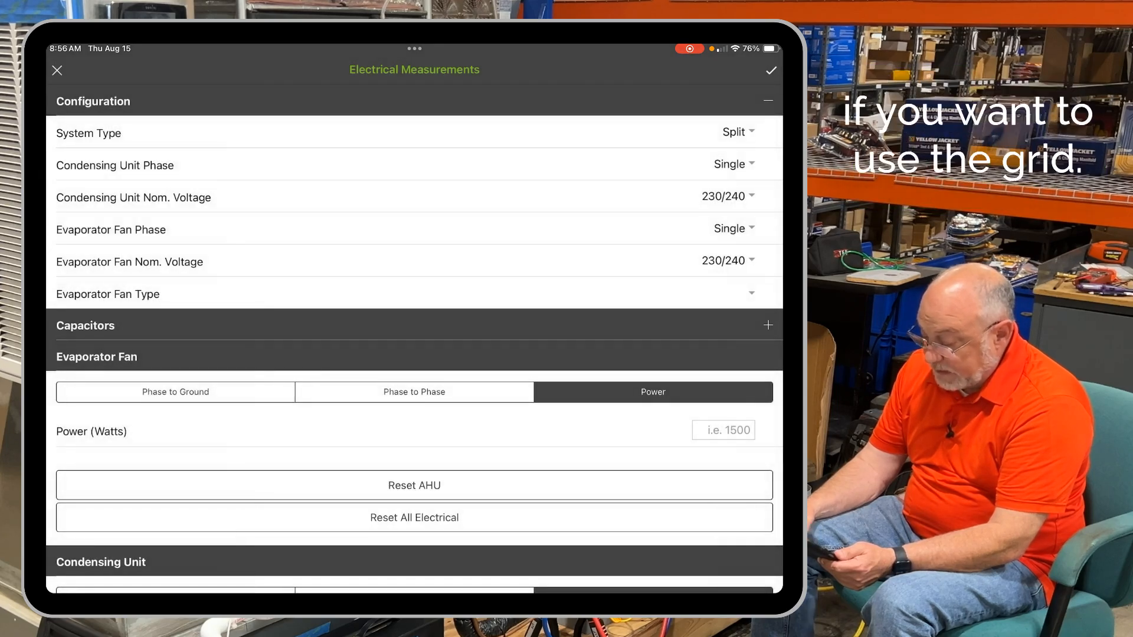
click(738, 294)
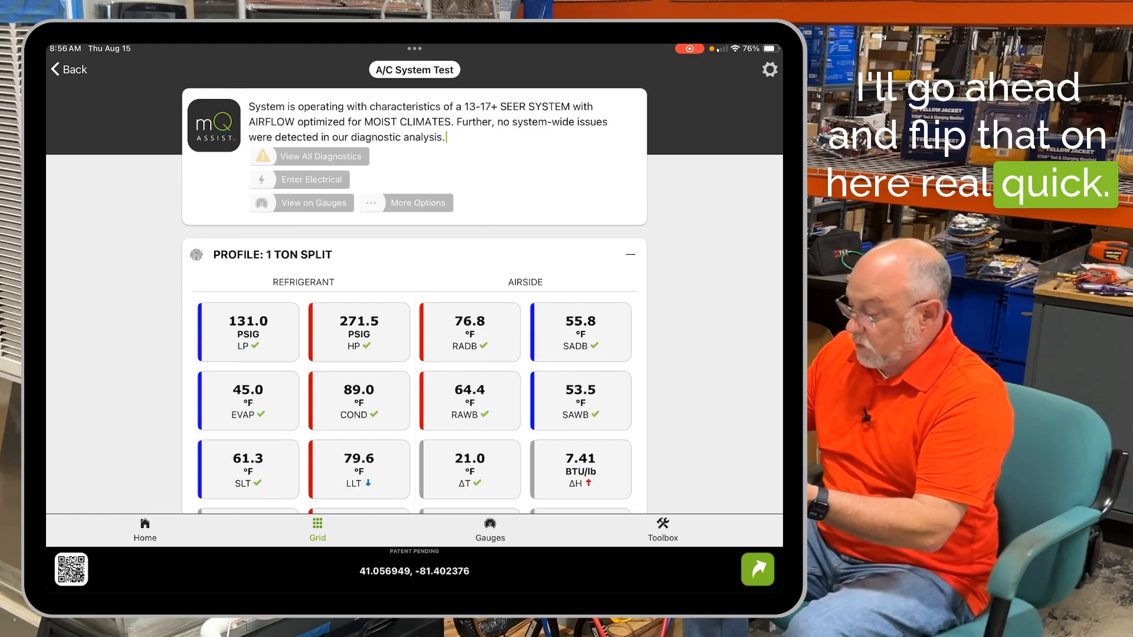
- Close electrical entry and connect the iDVM550 power clamp meter from the Toolbox
click(311, 179)
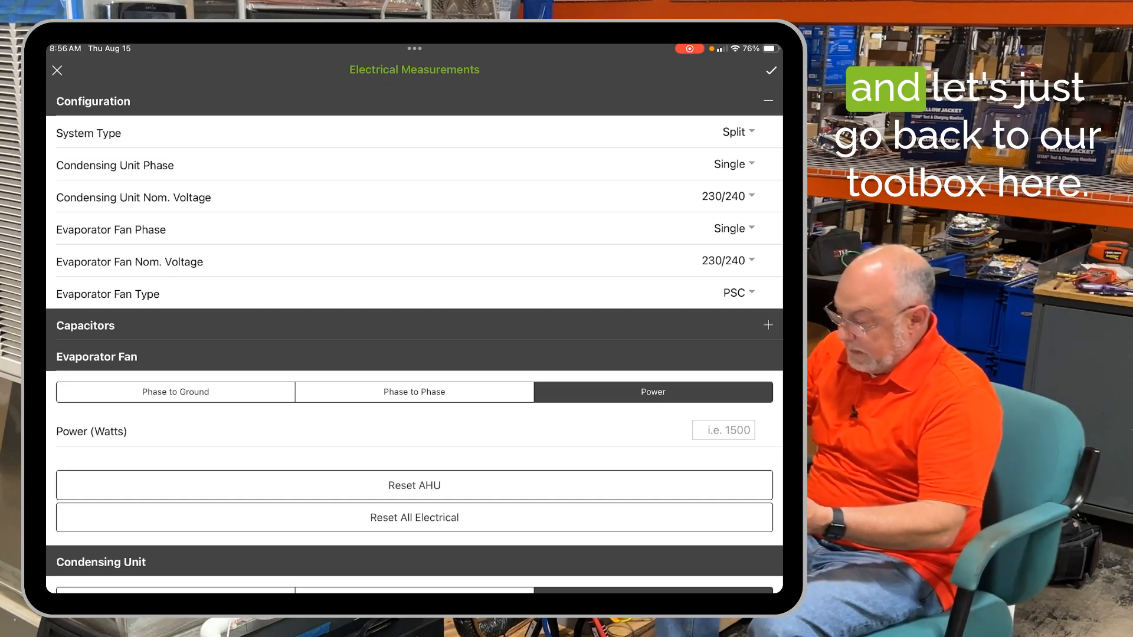
click(57, 70)
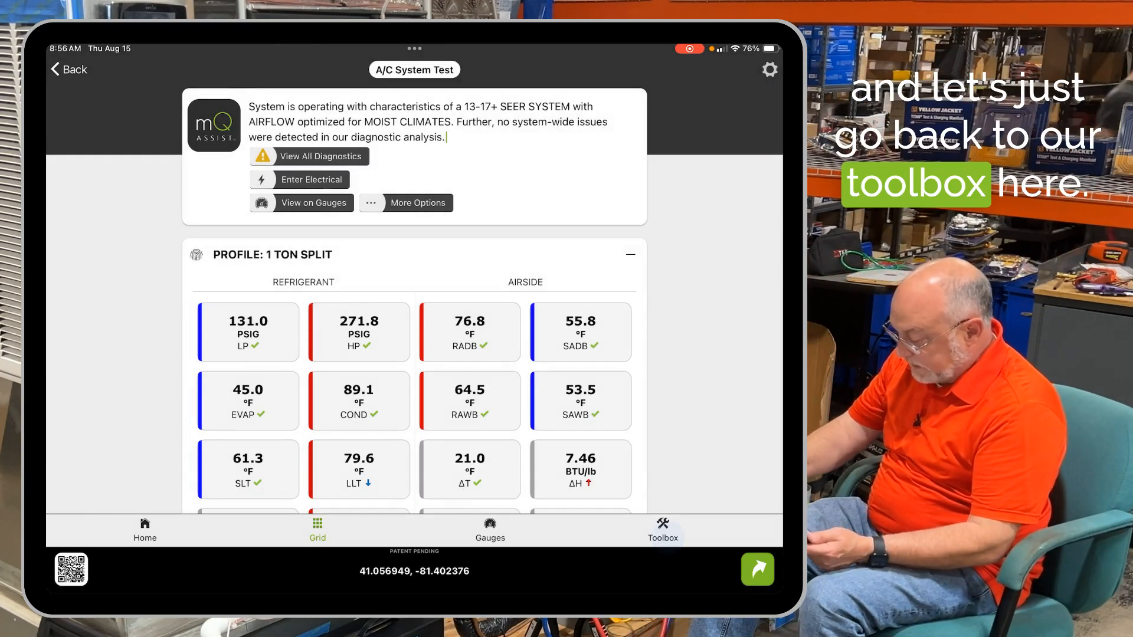
click(661, 528)
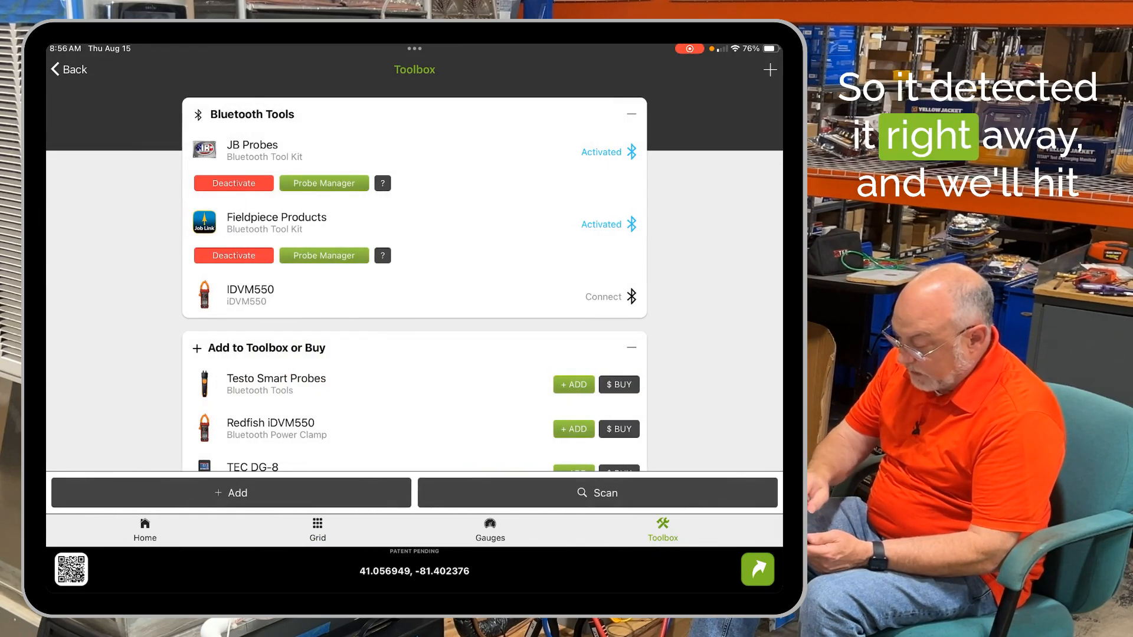
click(602, 296)
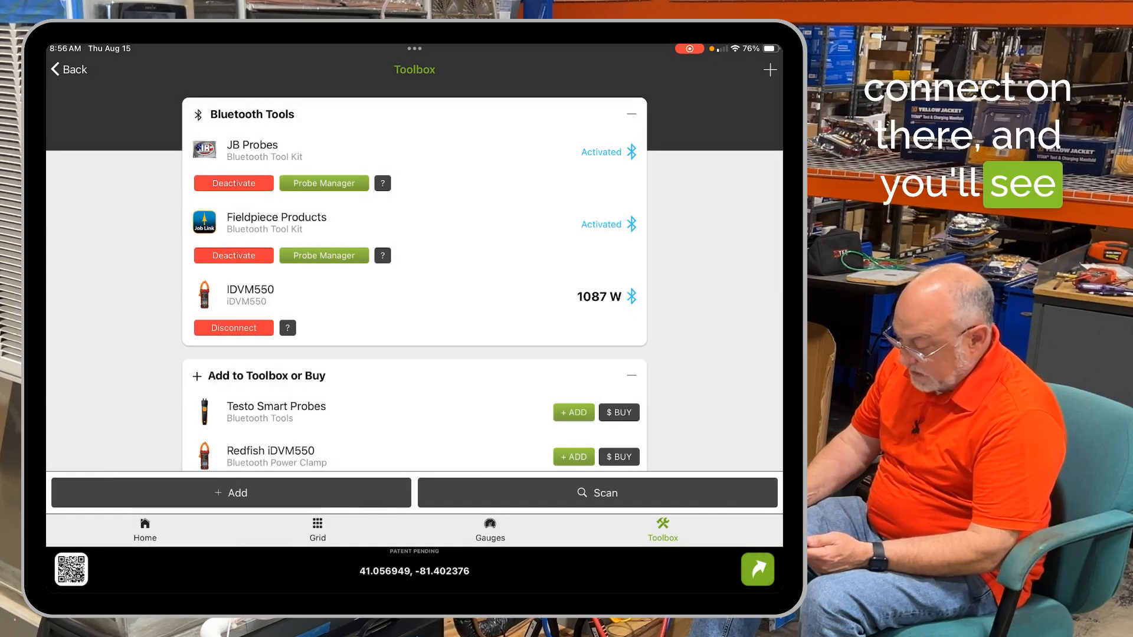
click(145, 530)
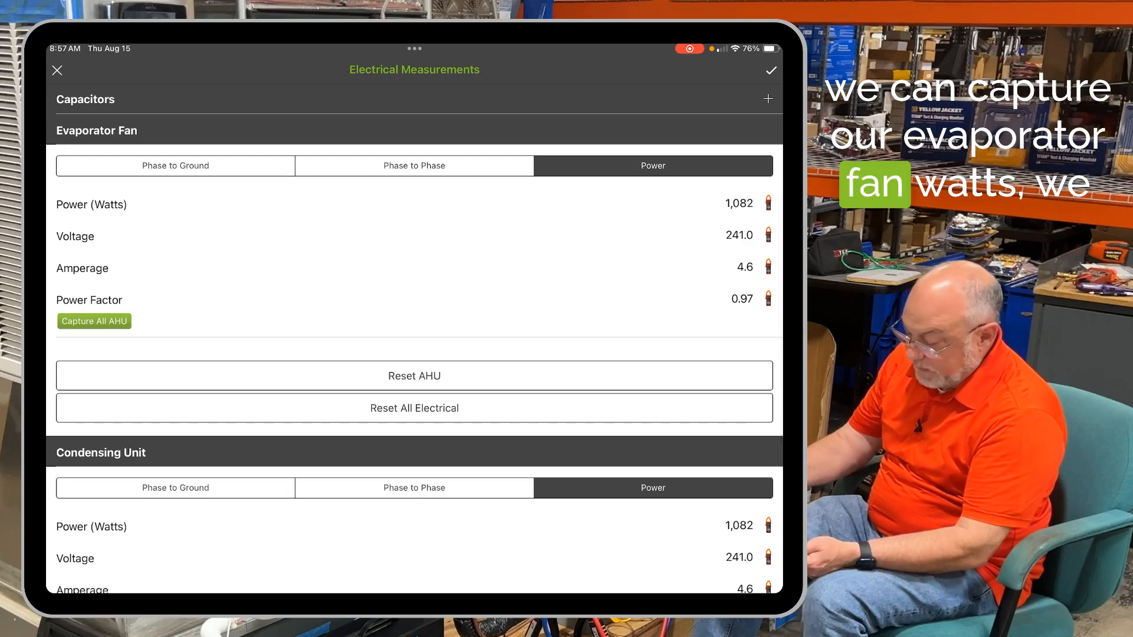
- Let the meter populate the power readings, then continue past the electrical form
scroll(down, 3)
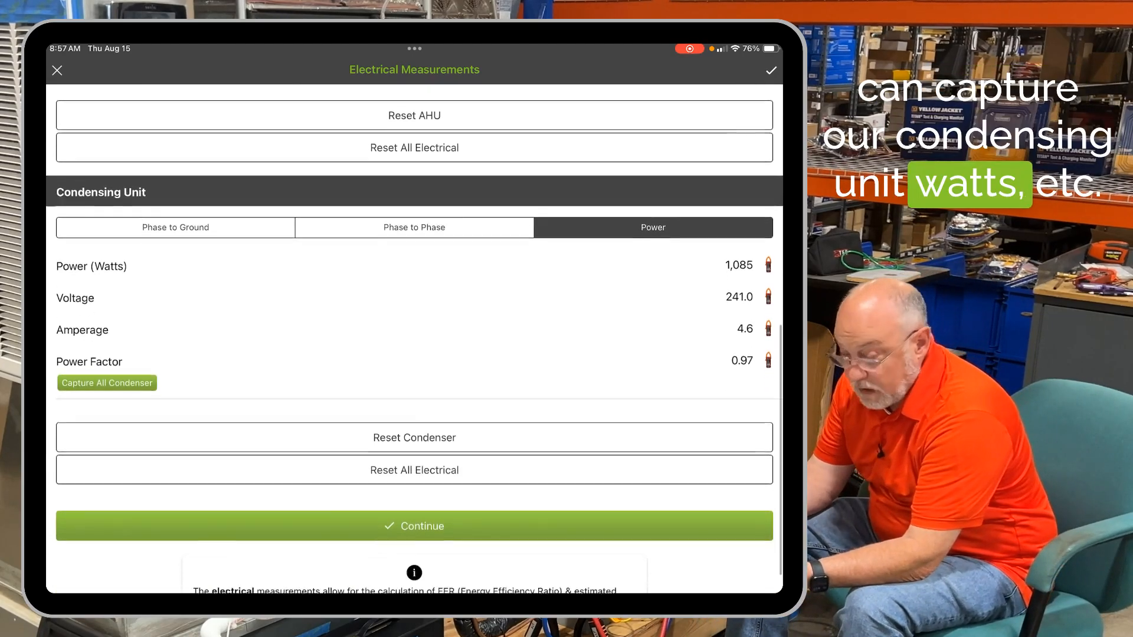
click(415, 526)
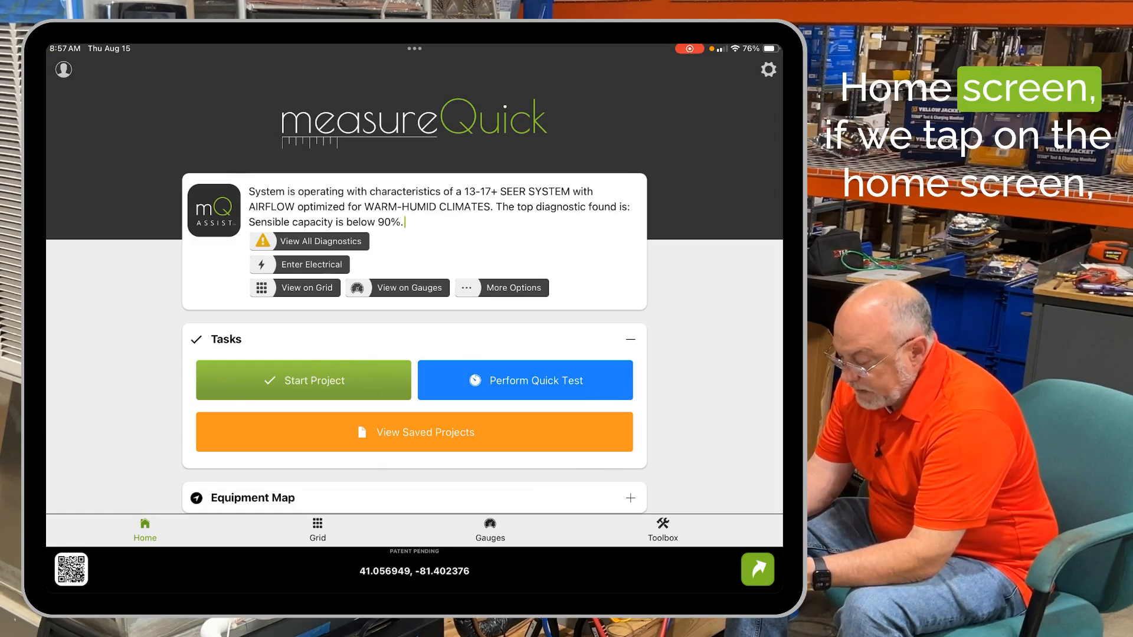
- Choose the A/C or Heat Pump Installation workflow and pick Add or Select Equipment
scroll(down, 3)
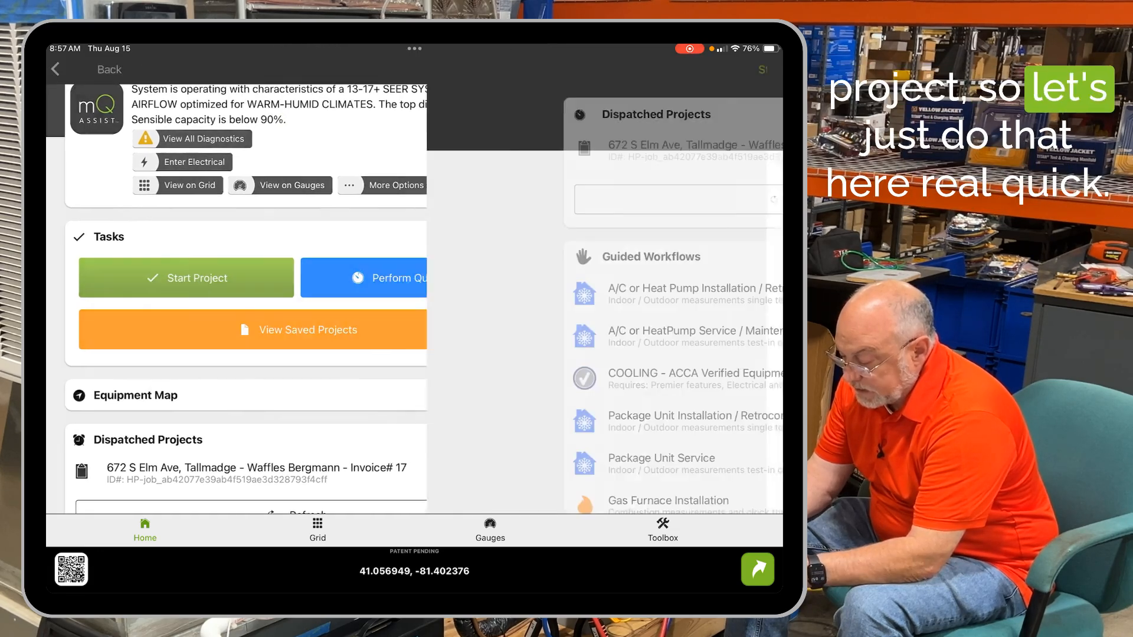
click(186, 278)
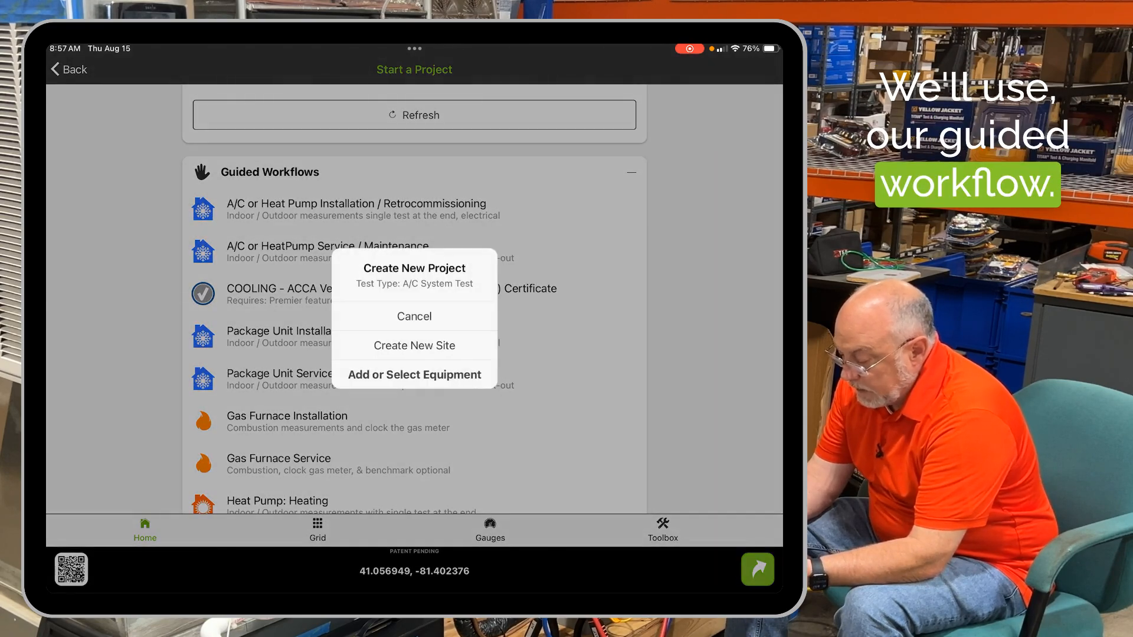
click(414, 374)
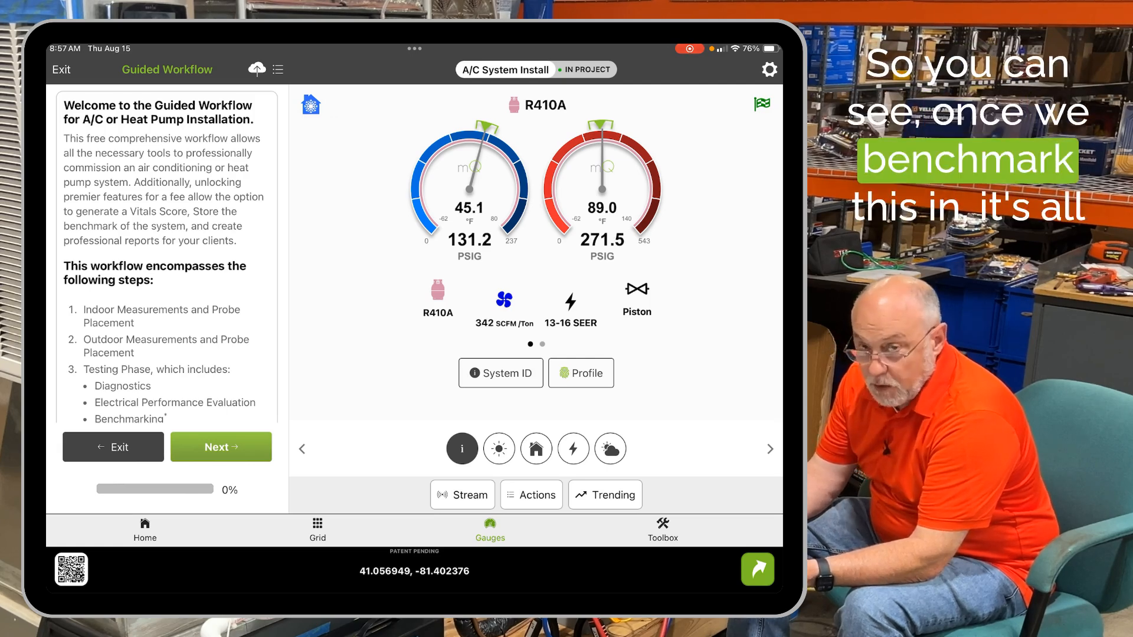
- Confirm MCS Office as the project's site, then bring up the exit-project prompt
click(536, 448)
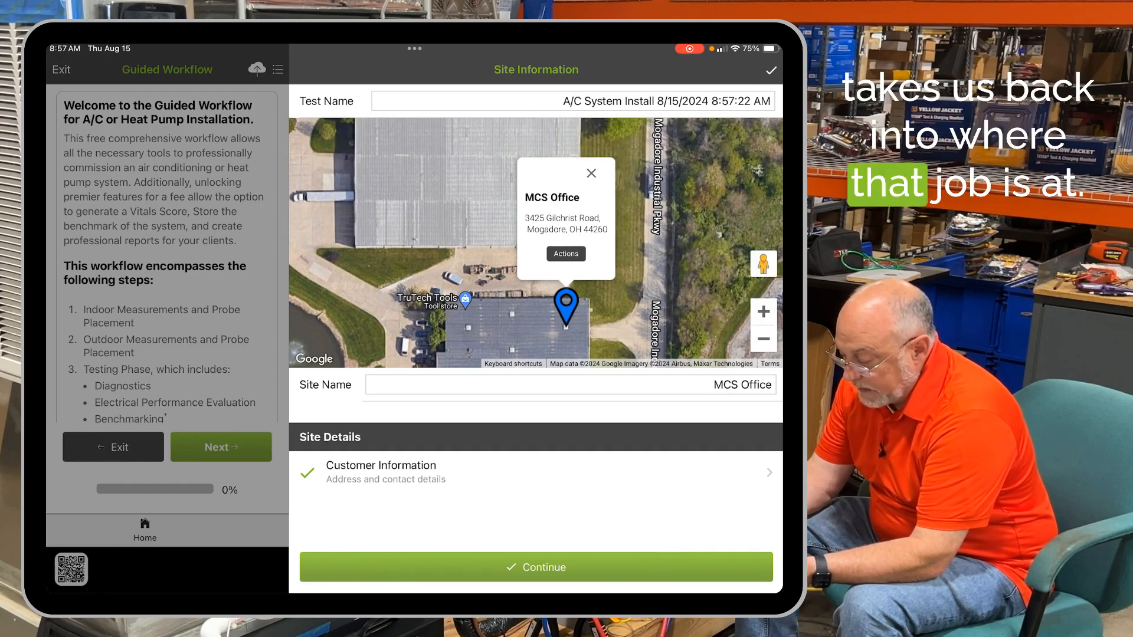
click(537, 567)
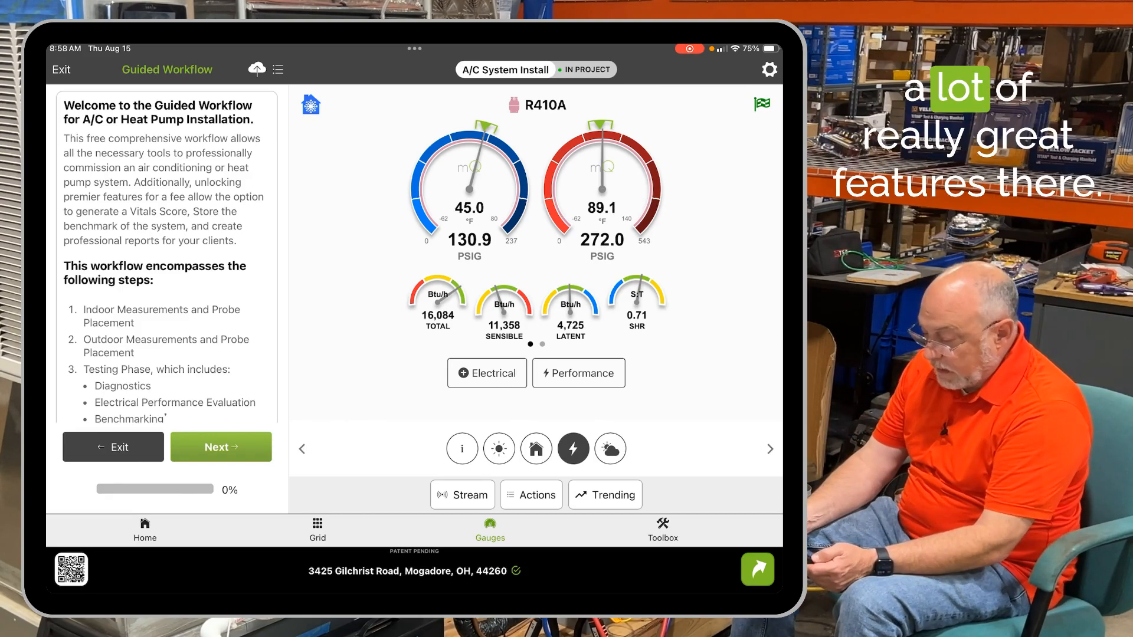
click(113, 446)
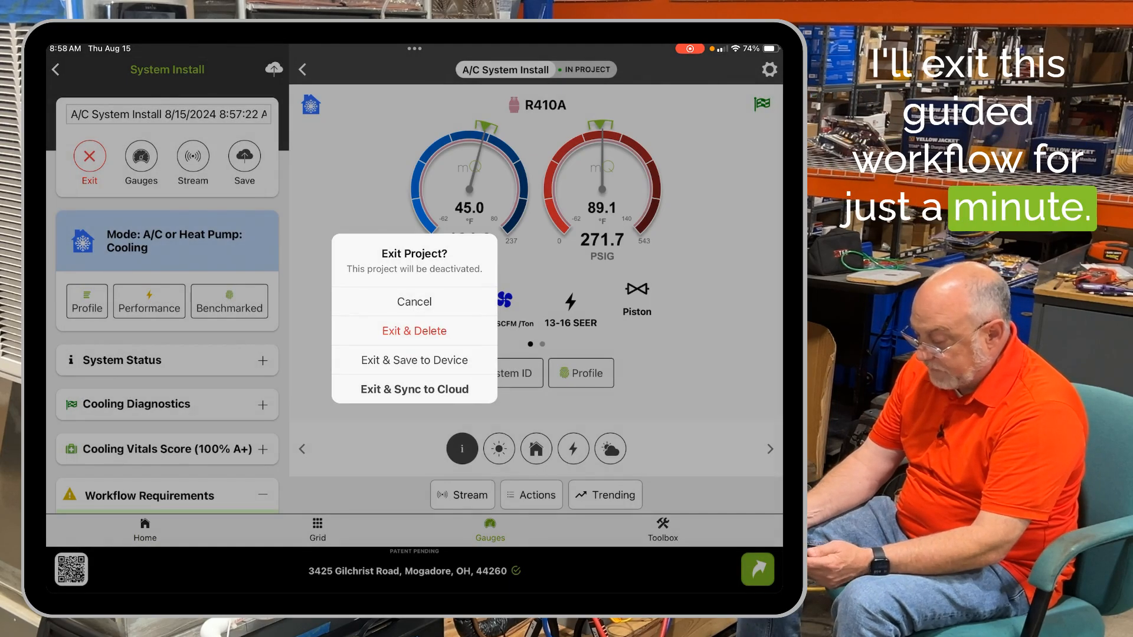
- Choose Exit & Delete and confirm deleting the install project
click(414, 332)
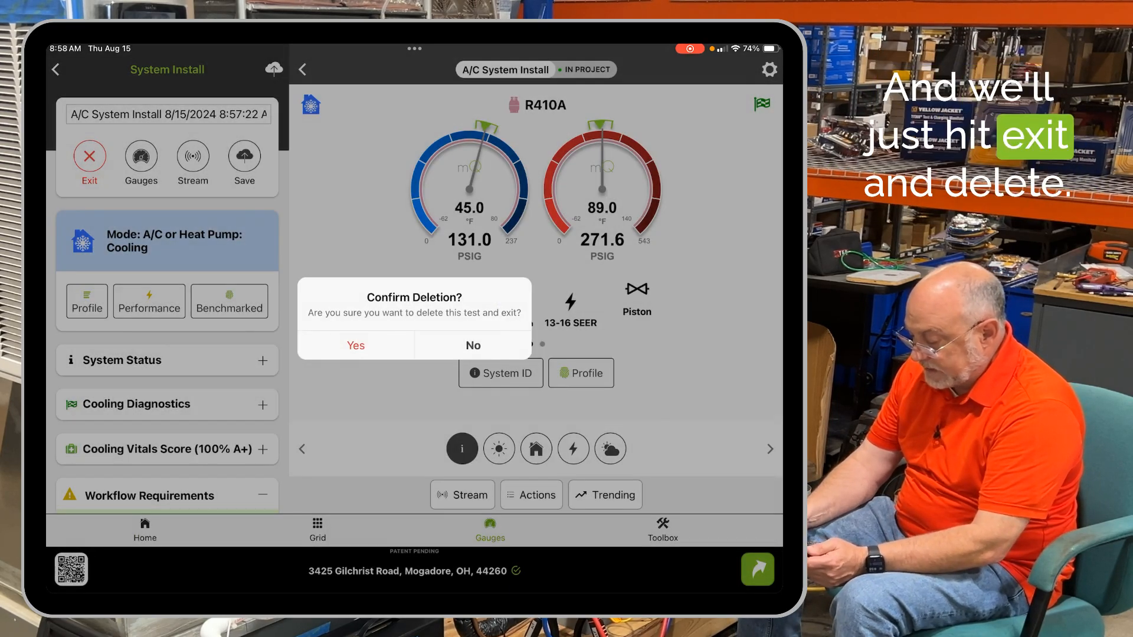
click(355, 344)
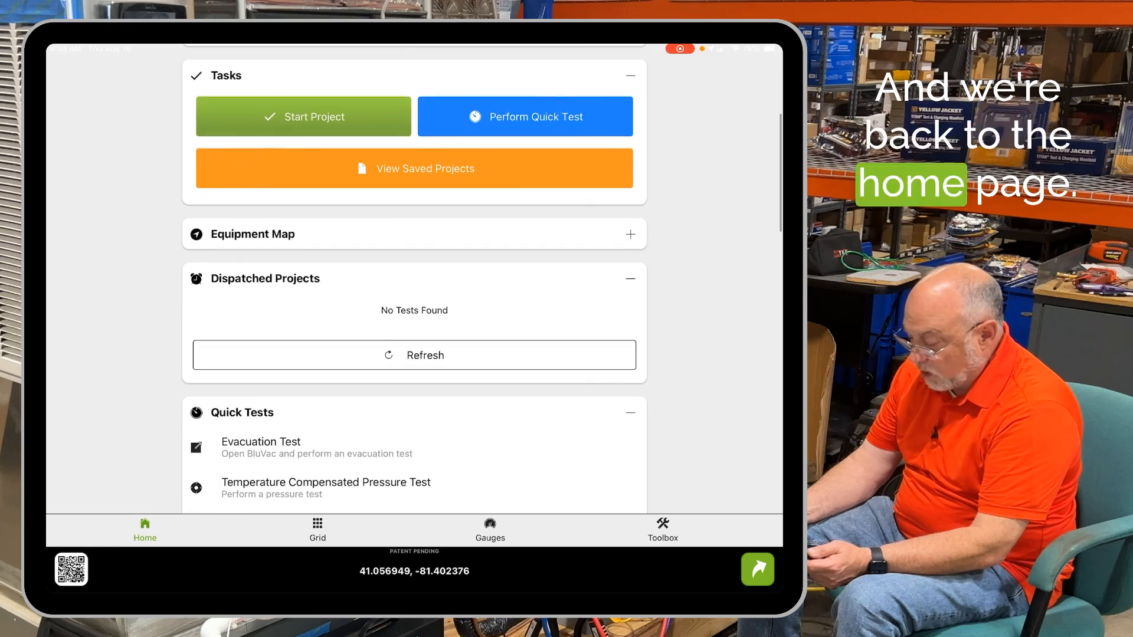
- Hide What's New and Quick Tests, then save the custom start screen
scroll(down, 3)
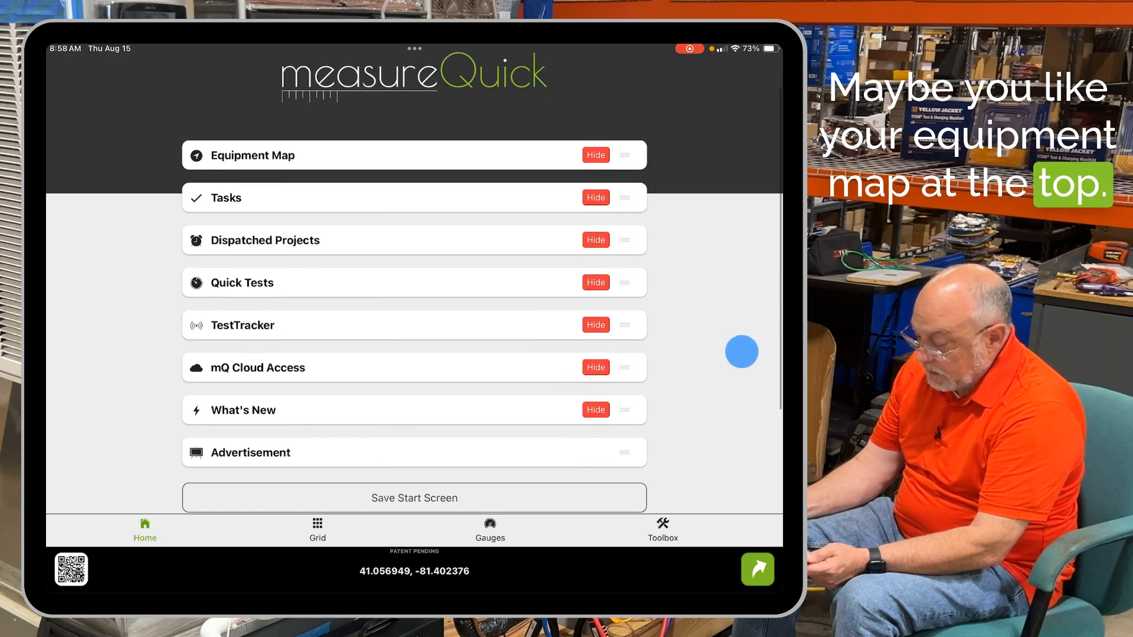
click(595, 409)
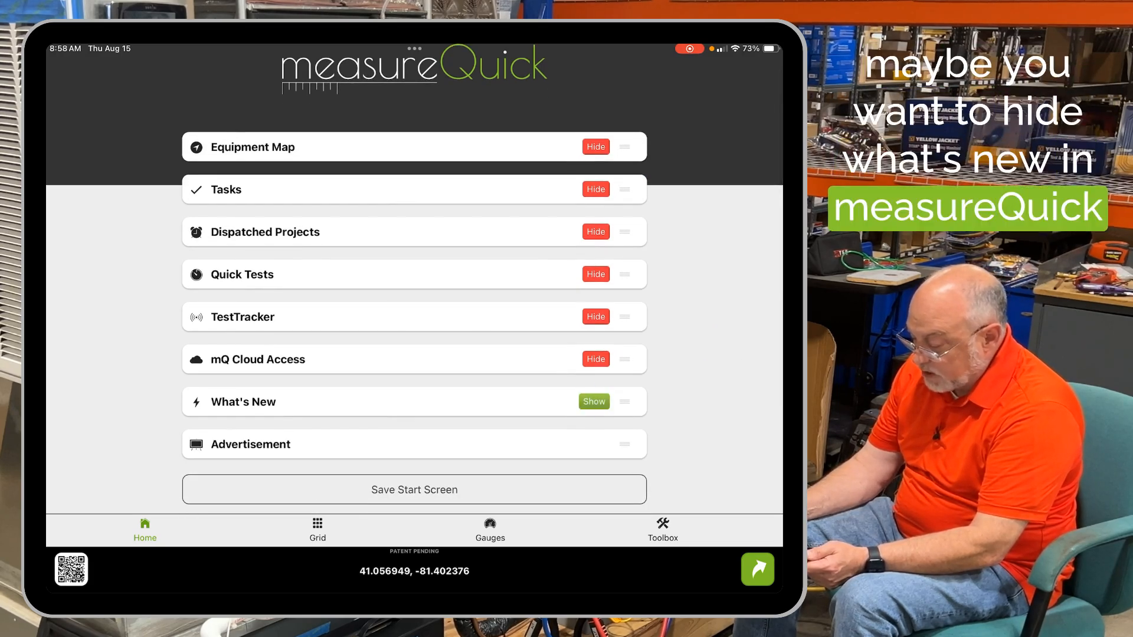
click(595, 274)
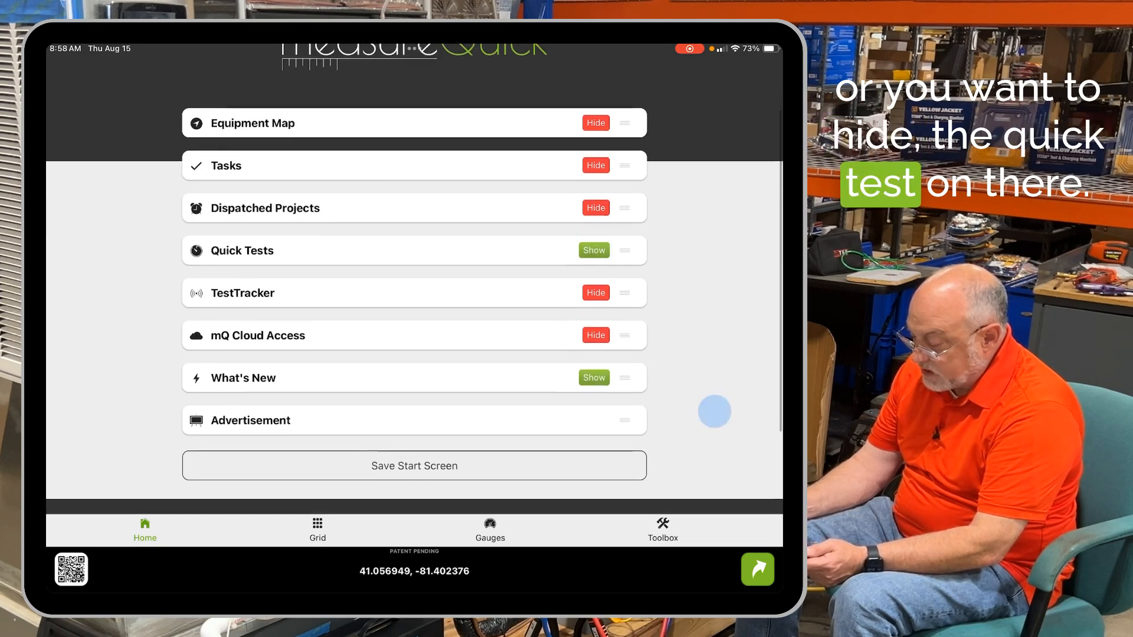
click(414, 466)
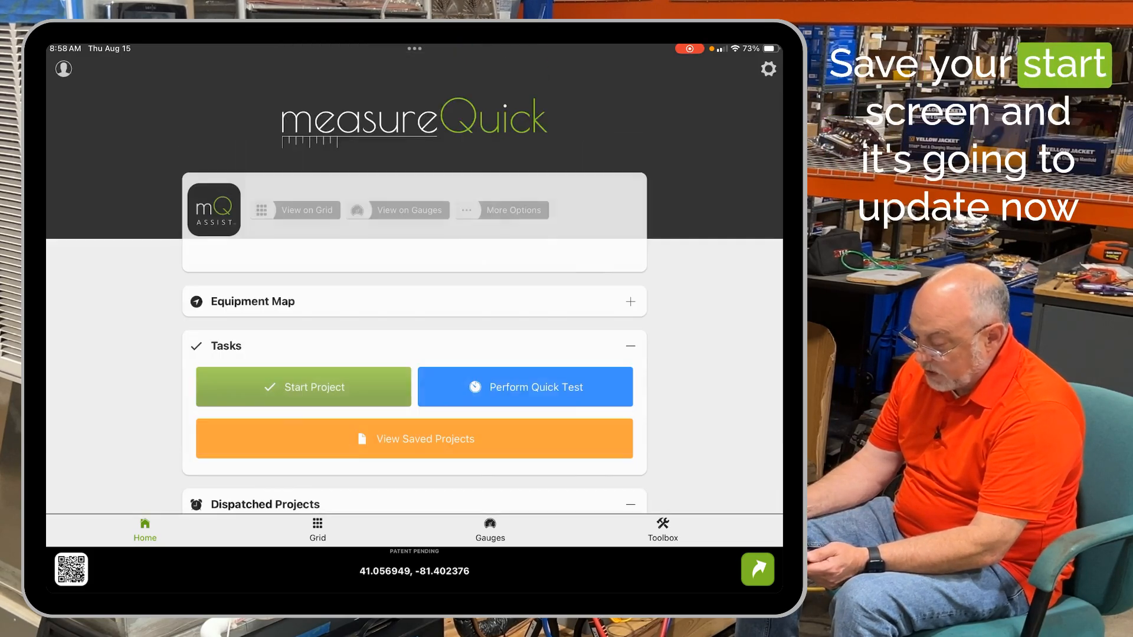
- Expand the Equipment Map section and scroll through the new home page
click(628, 301)
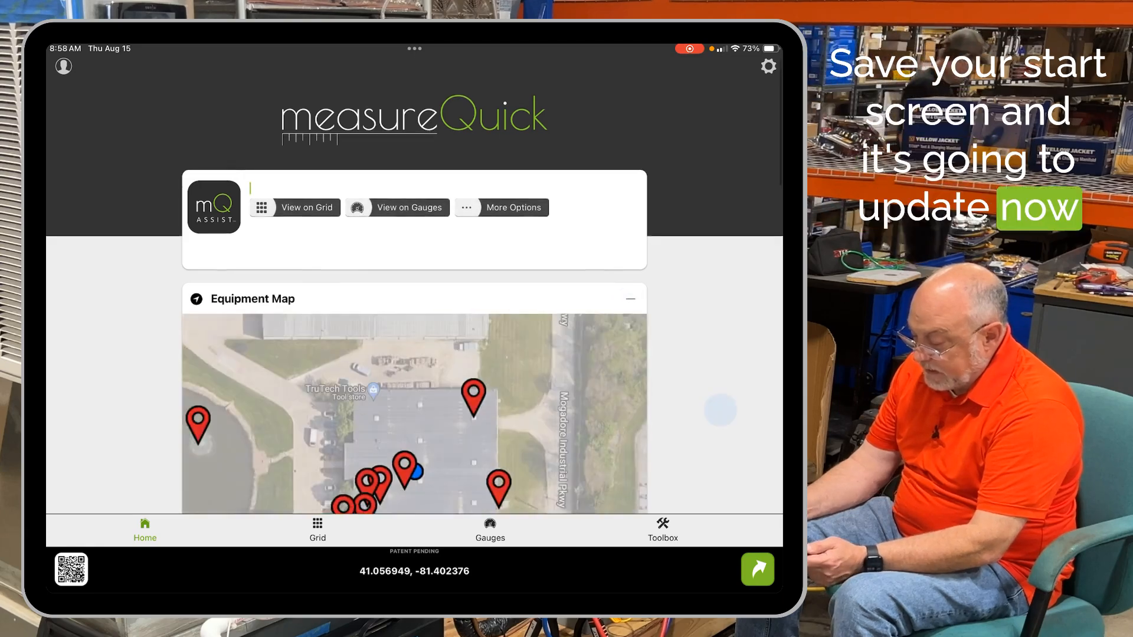
scroll(down, 3)
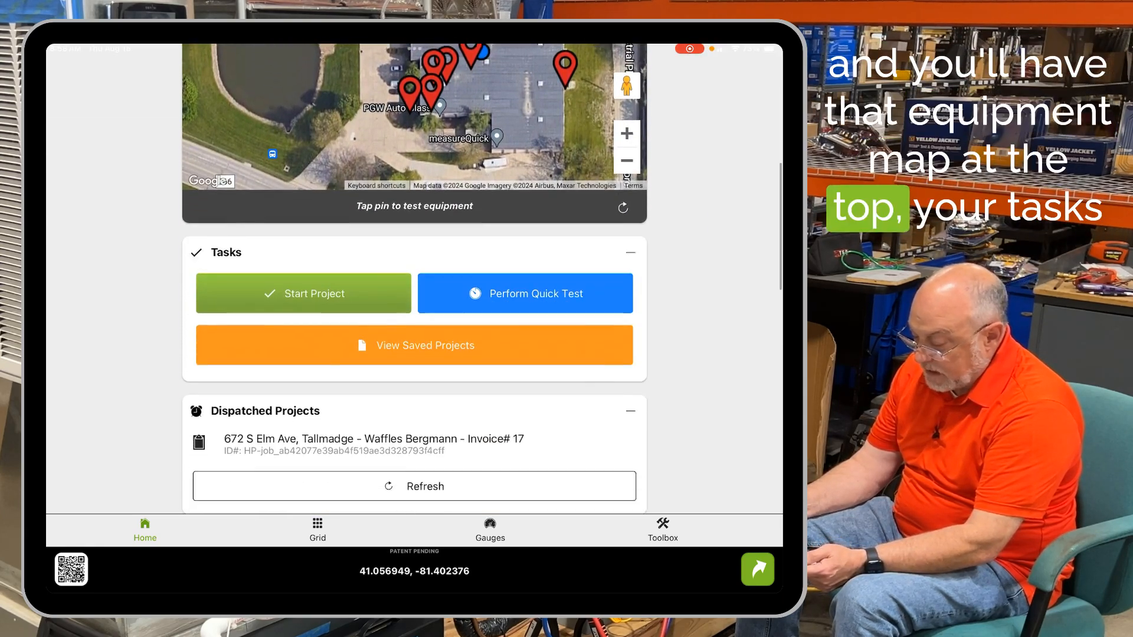
scroll(down, 3)
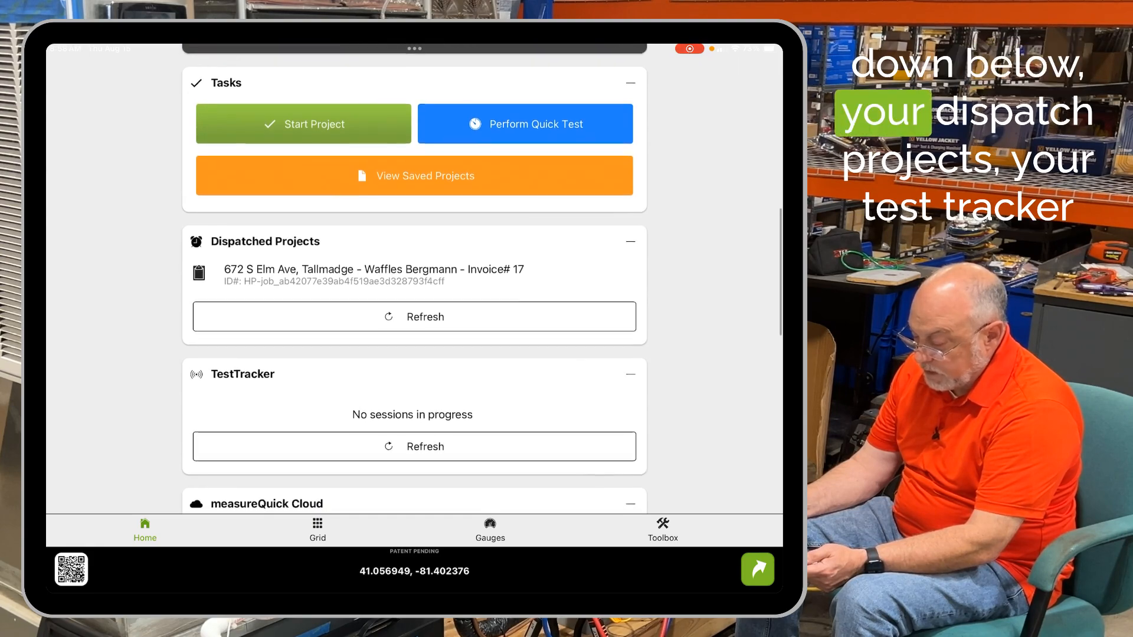
scroll(down, 3)
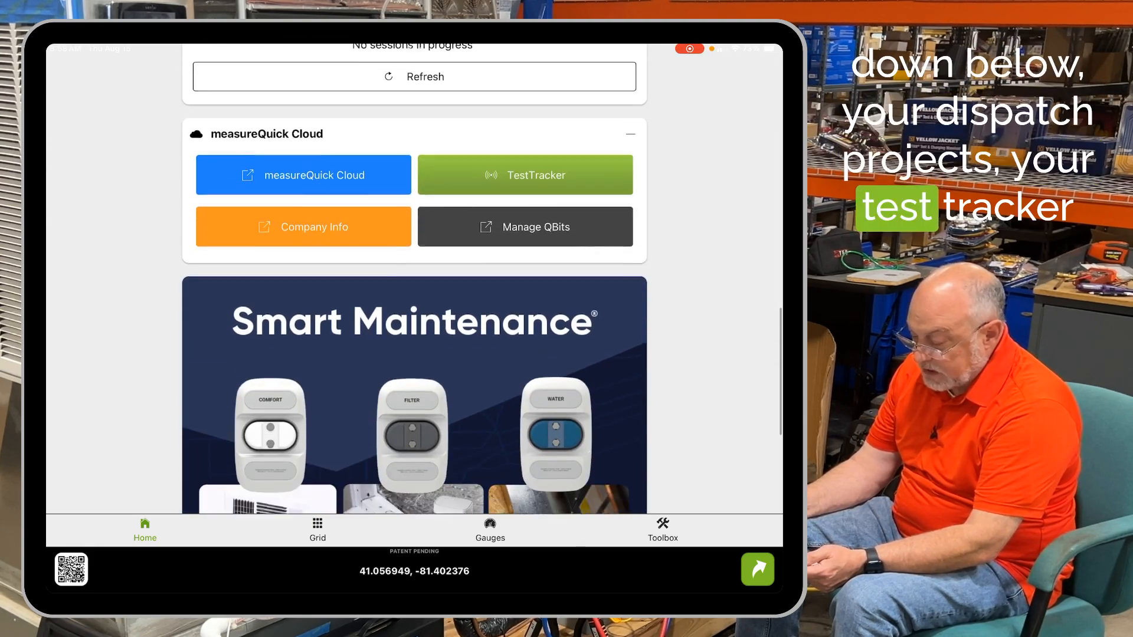
scroll(down, 3)
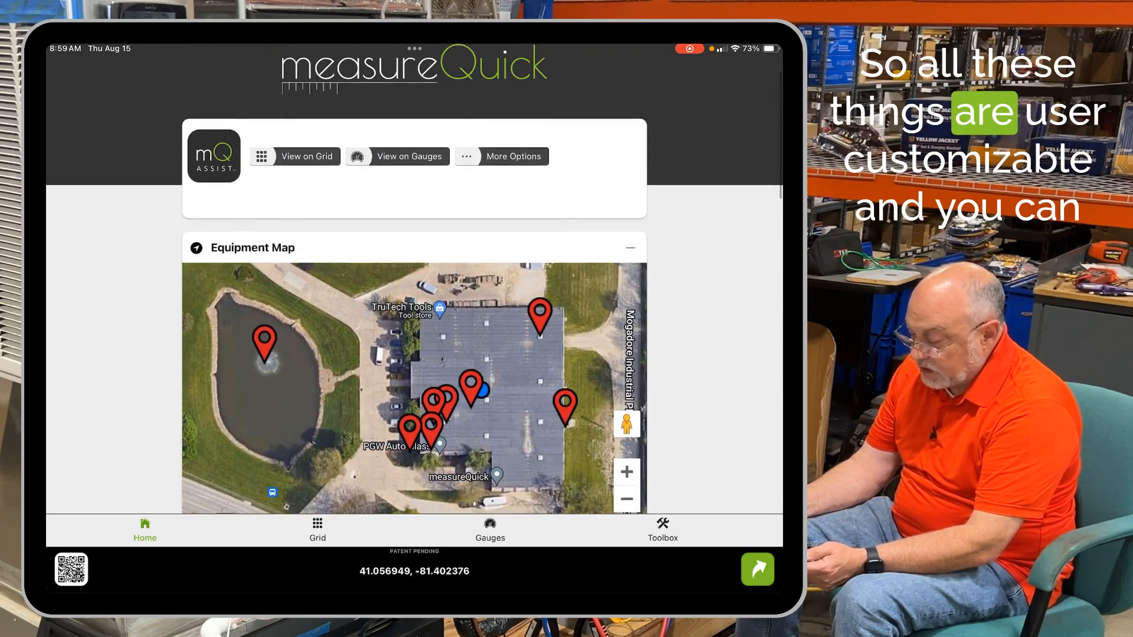
scroll(up, 3)
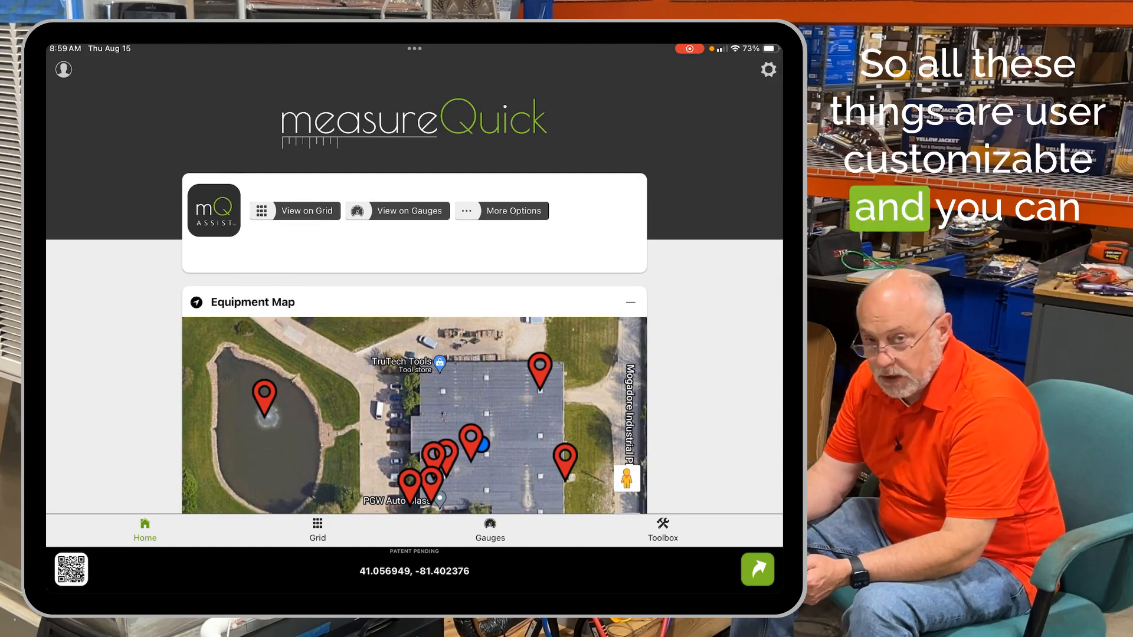